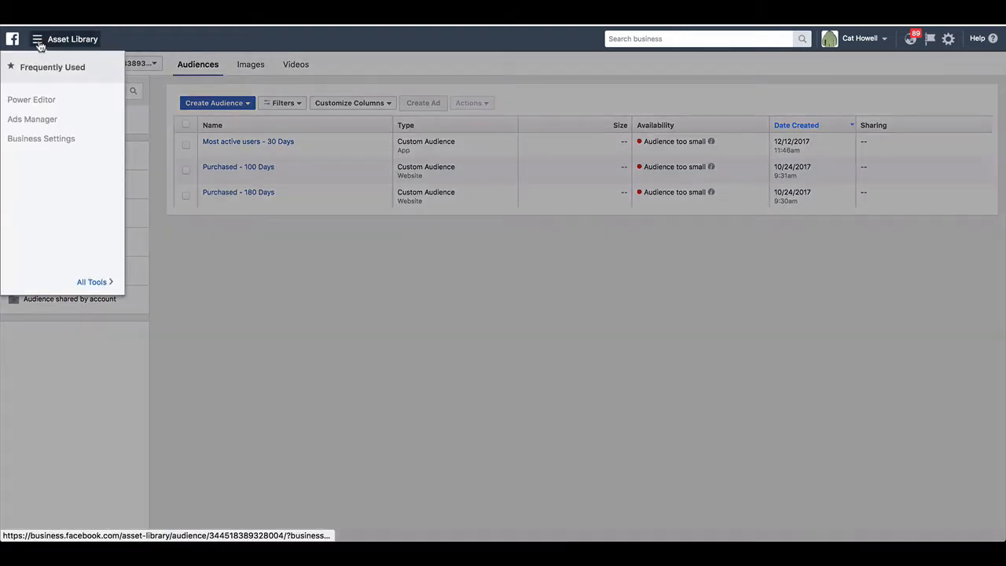
- Reach the Audiences page through All Tools in the Business Manager menu
left_click(91, 281)
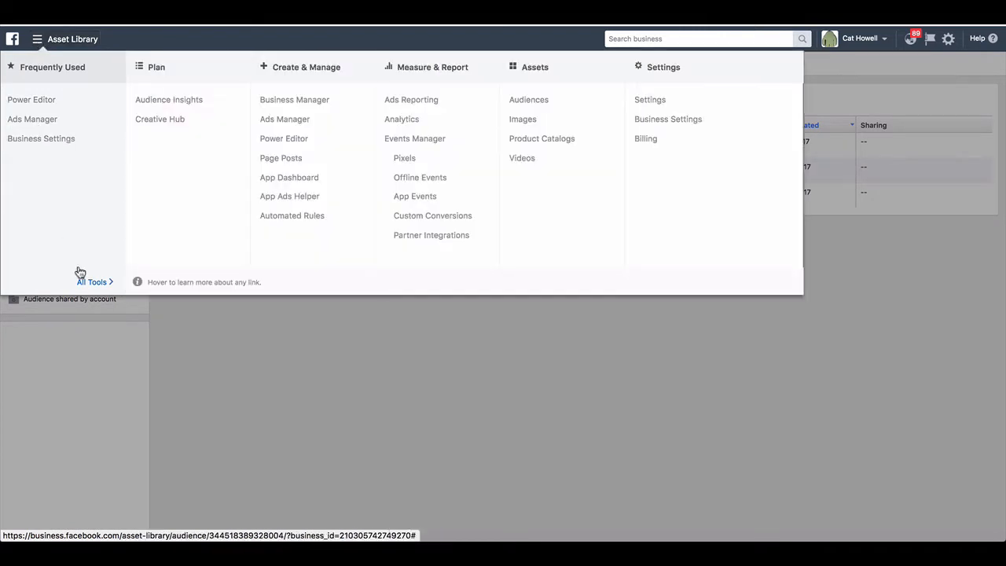
mouse_move(528, 99)
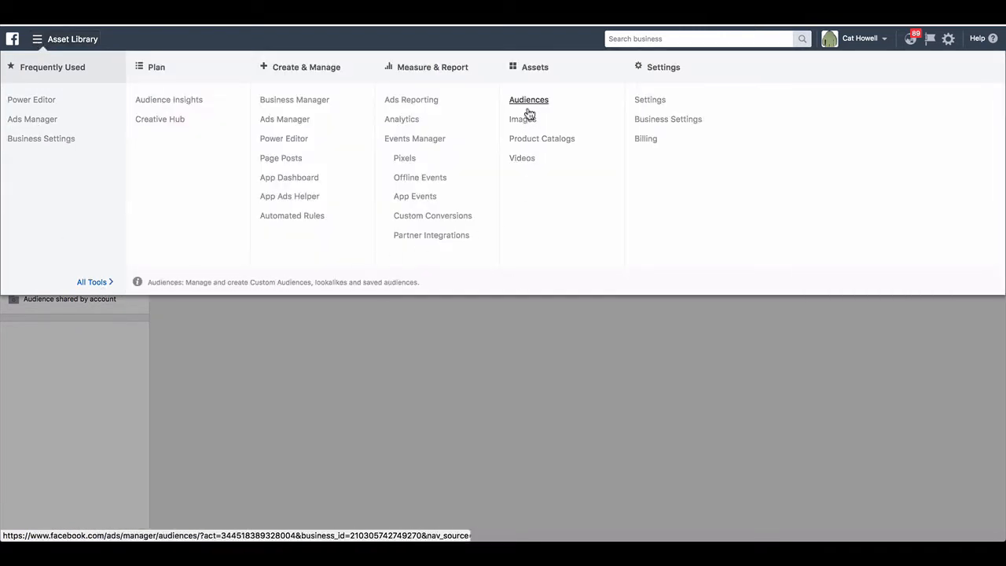
left_click(528, 99)
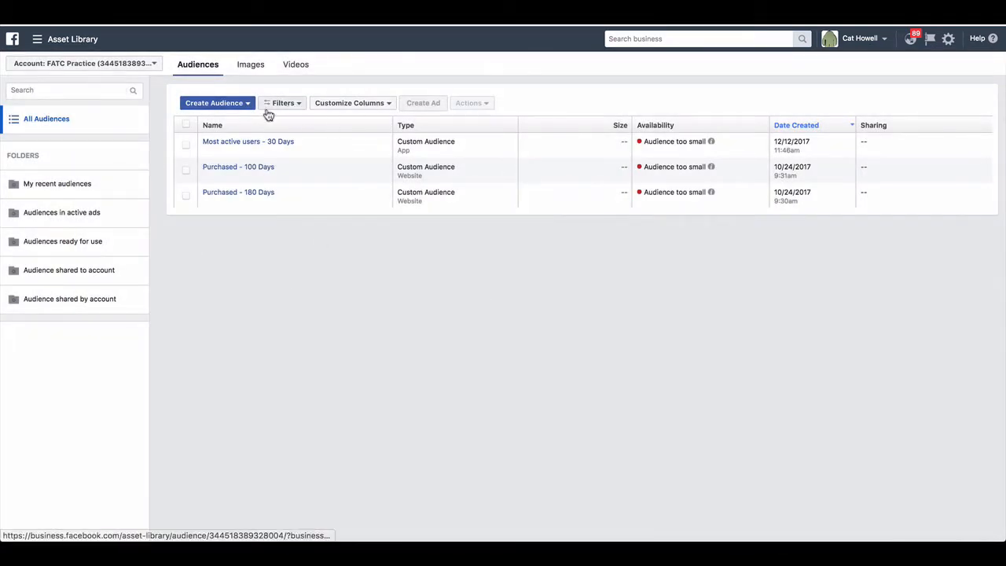
mouse_move(306, 157)
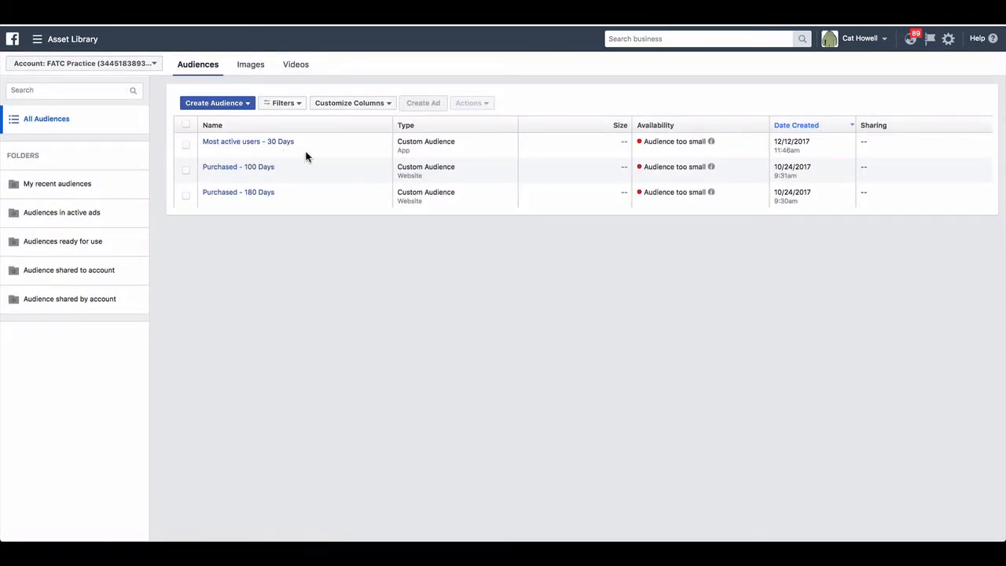
mouse_move(640, 144)
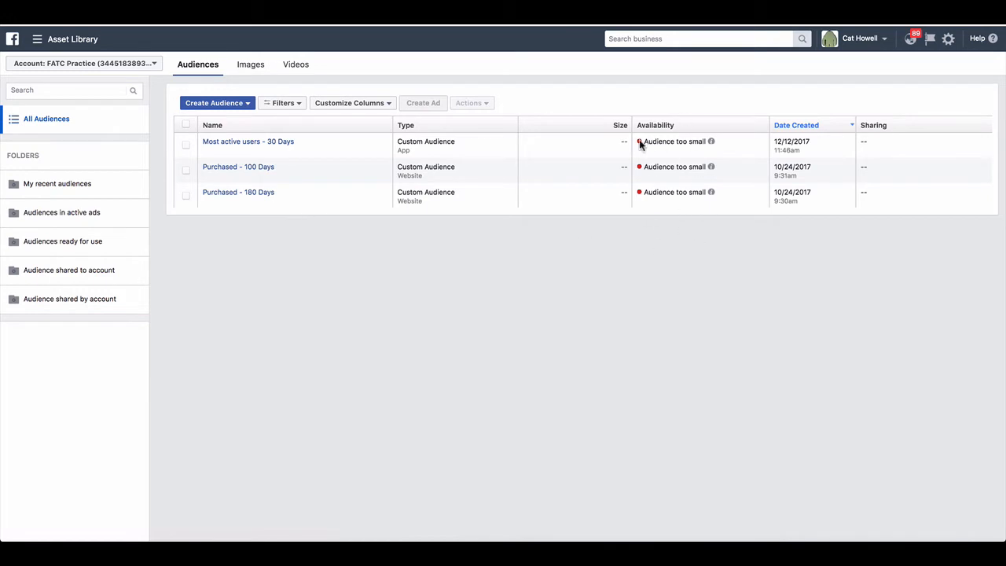
mouse_move(626, 200)
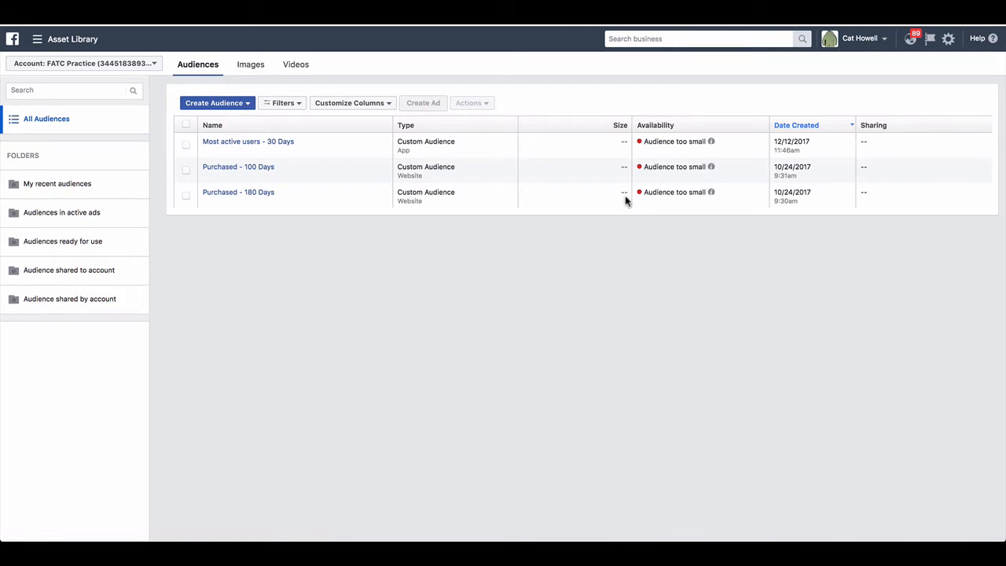
mouse_move(723, 180)
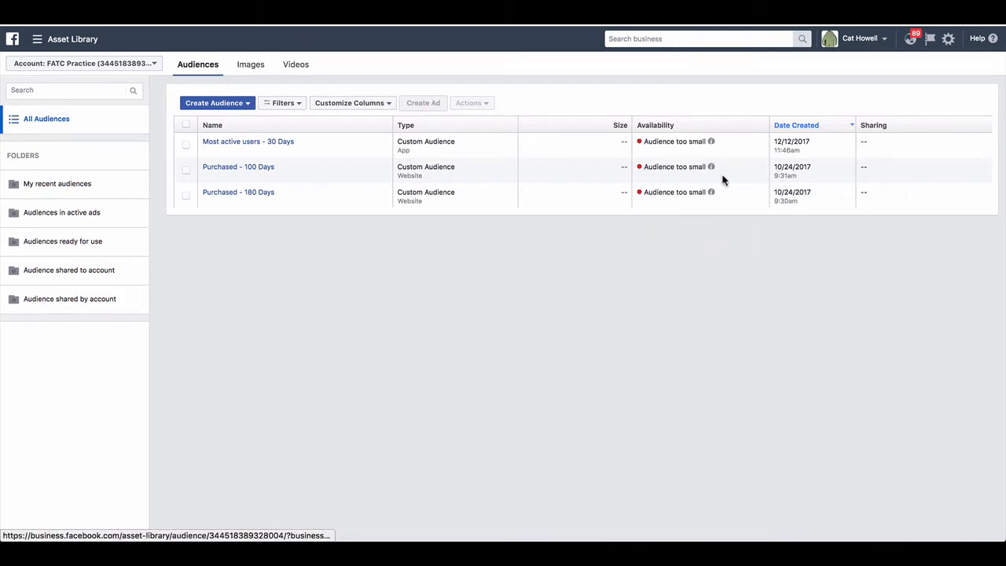
mouse_move(561, 254)
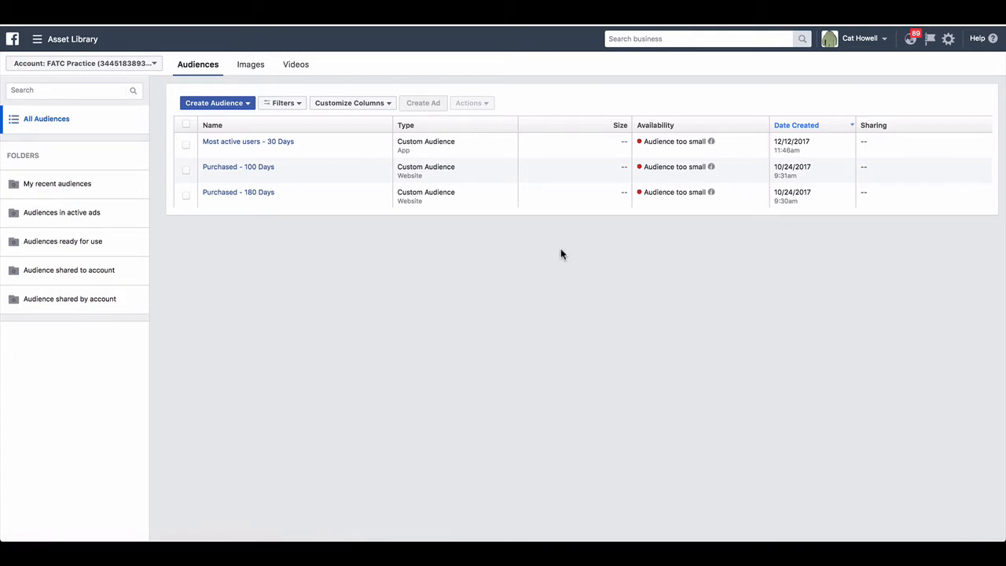
mouse_move(428, 204)
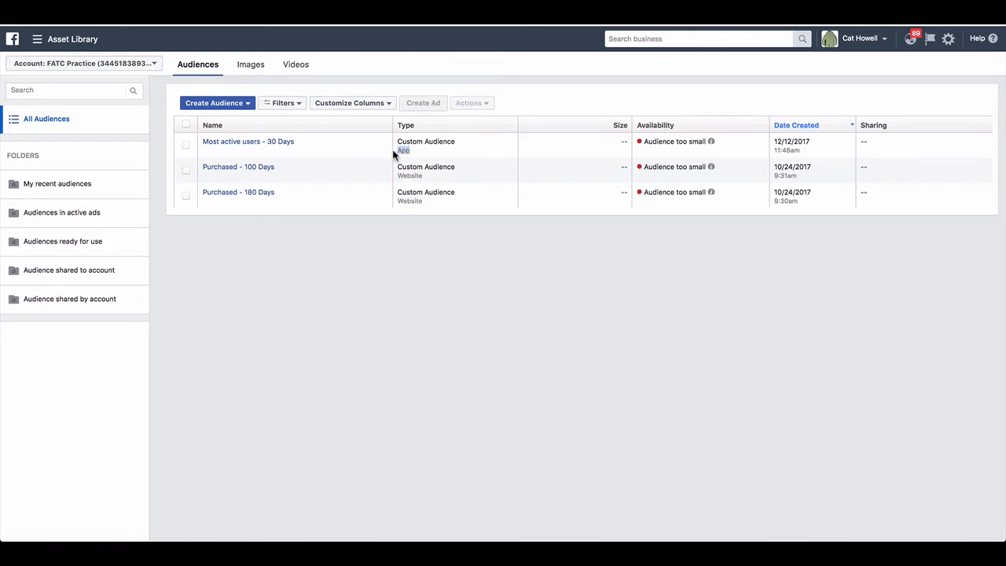
mouse_move(451, 238)
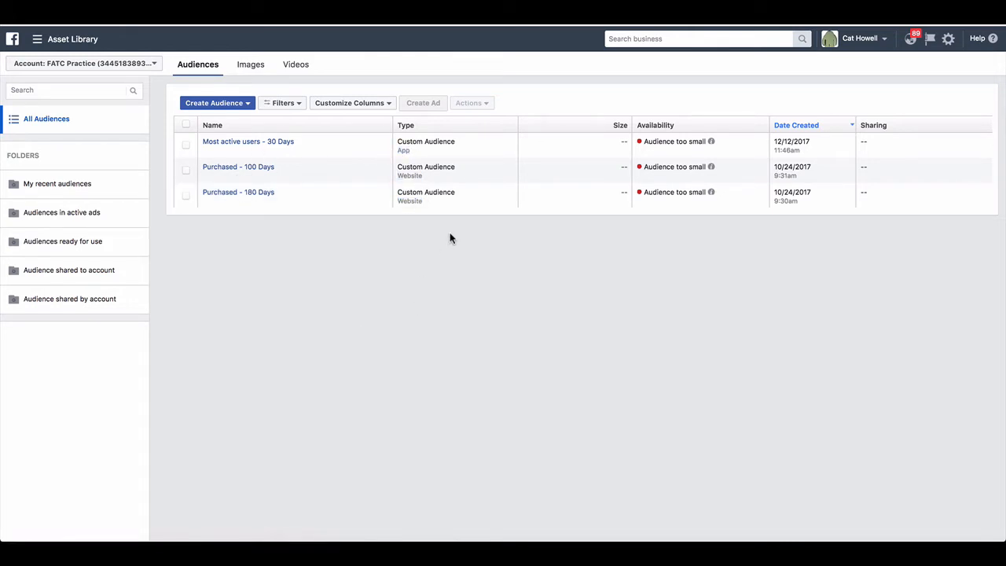
mouse_move(320, 308)
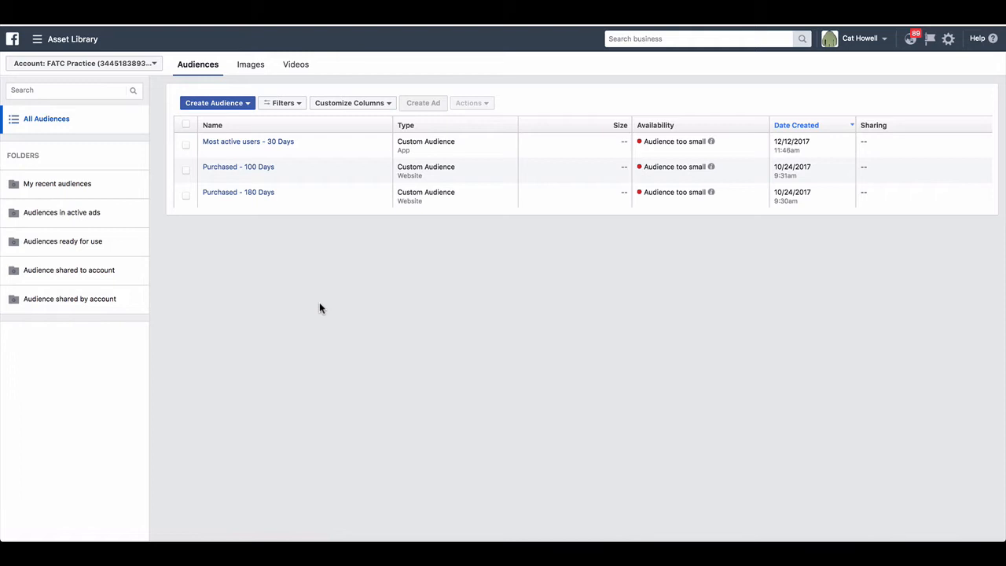
mouse_move(415, 155)
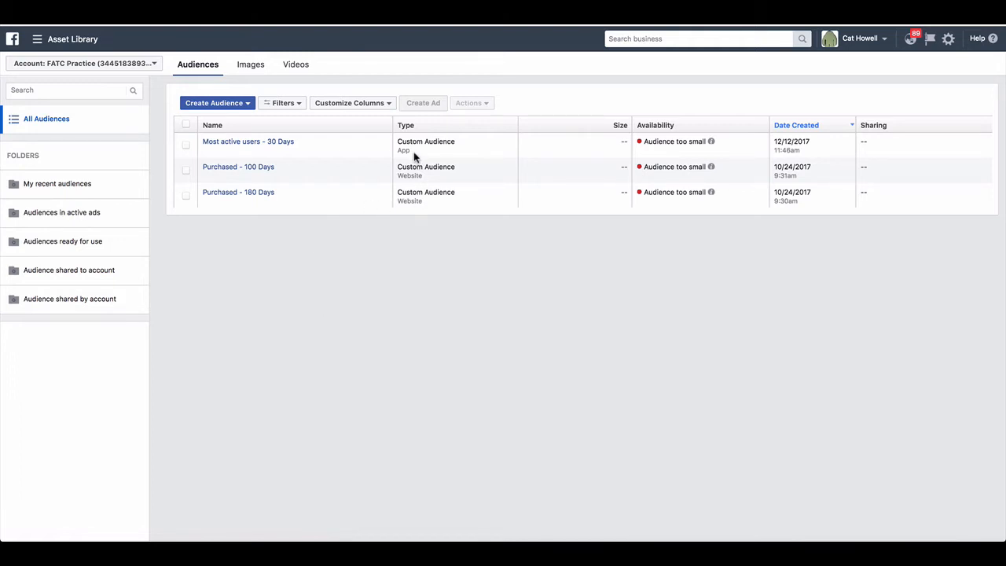
mouse_move(213, 103)
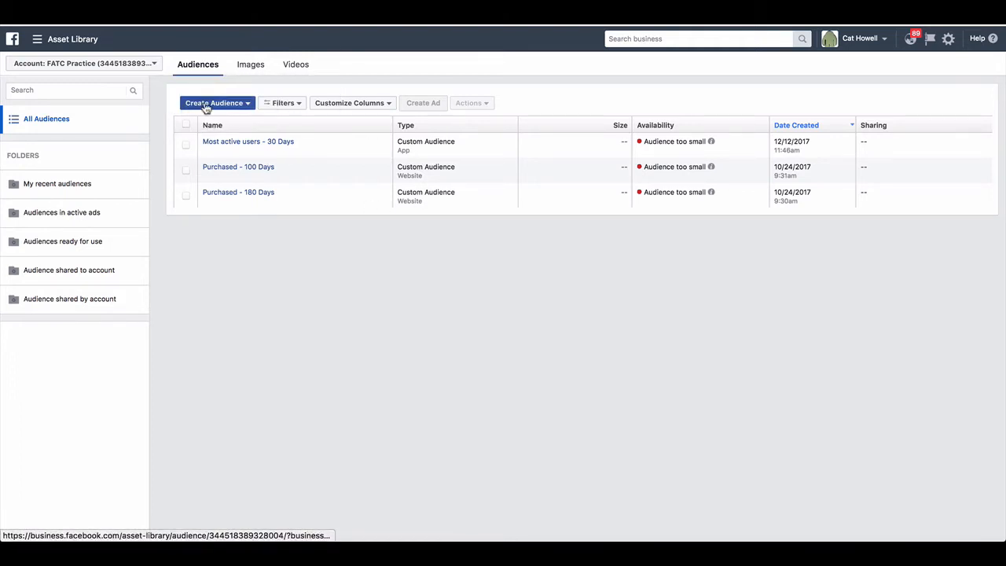
- Choose Custom Audience from the Create Audience dropdown
left_click(214, 103)
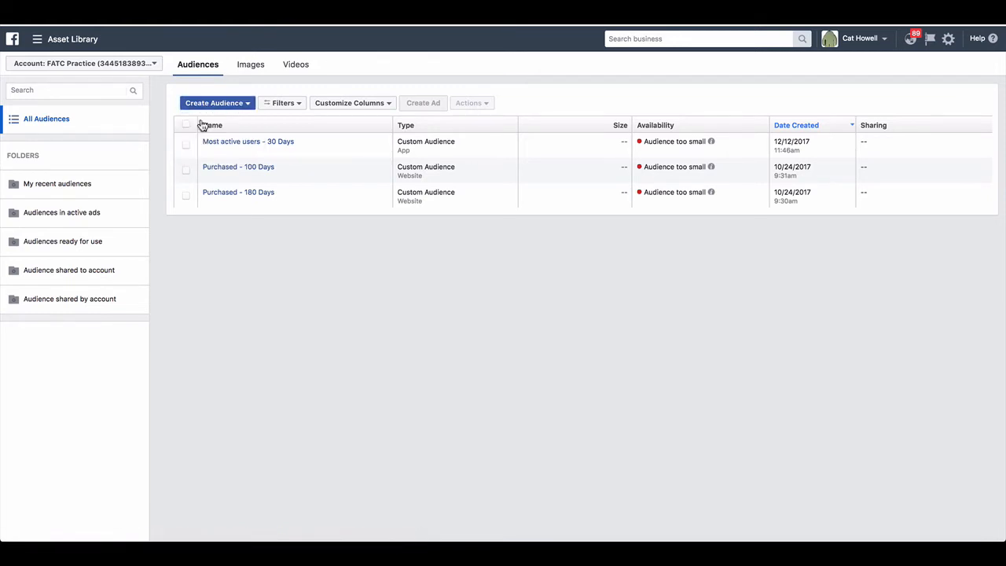
left_click(213, 103)
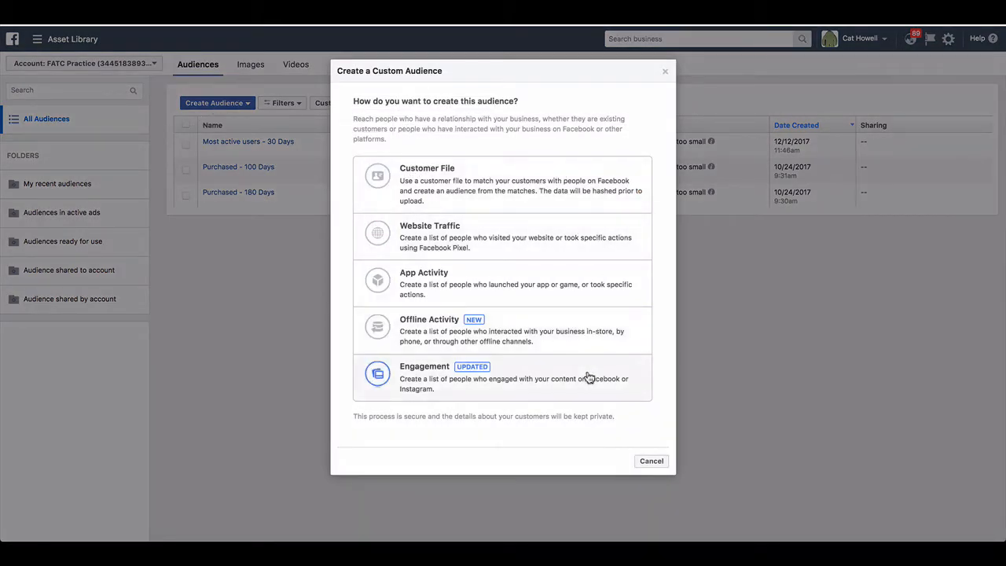
mouse_move(568, 330)
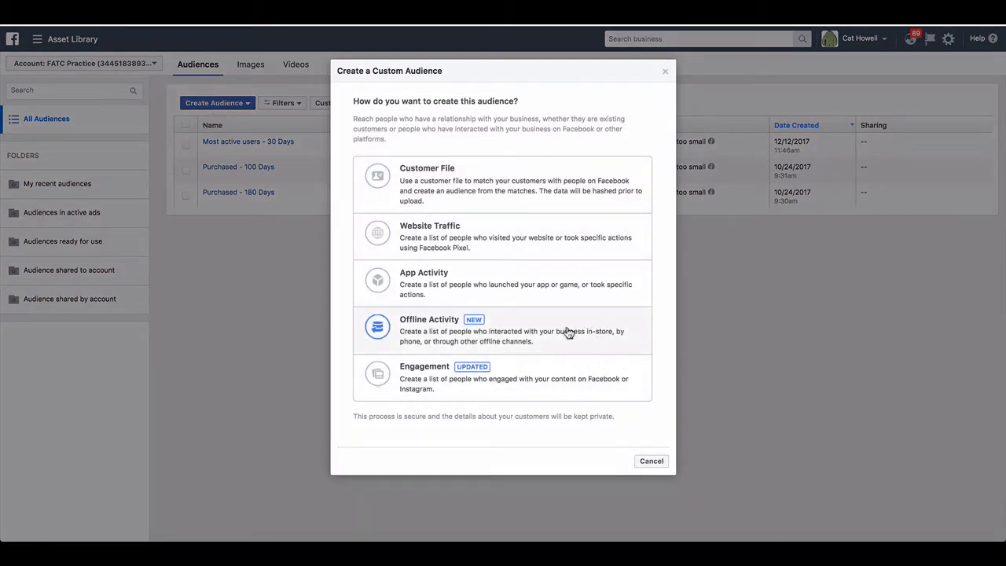
mouse_move(443, 319)
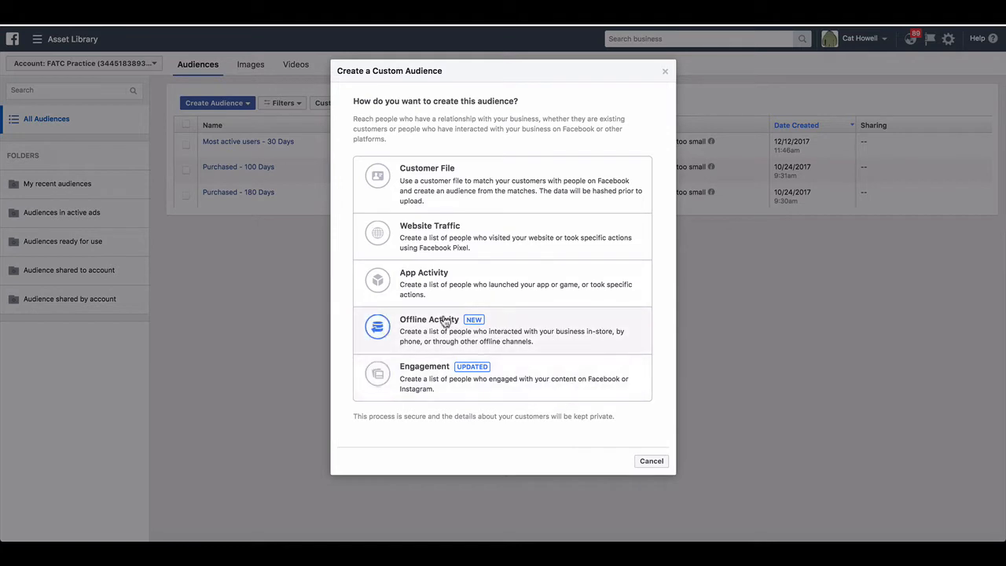
mouse_move(548, 295)
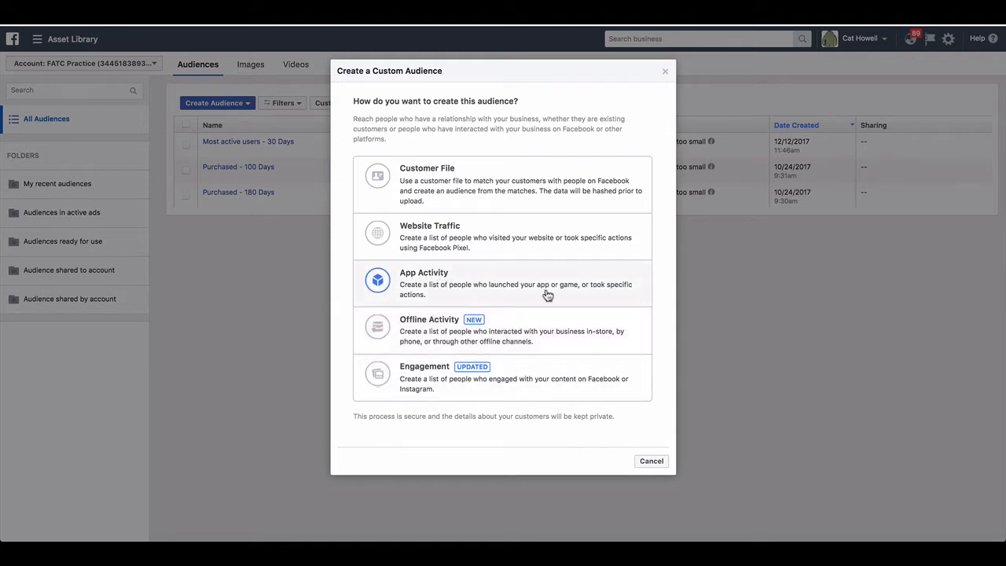
mouse_move(600, 366)
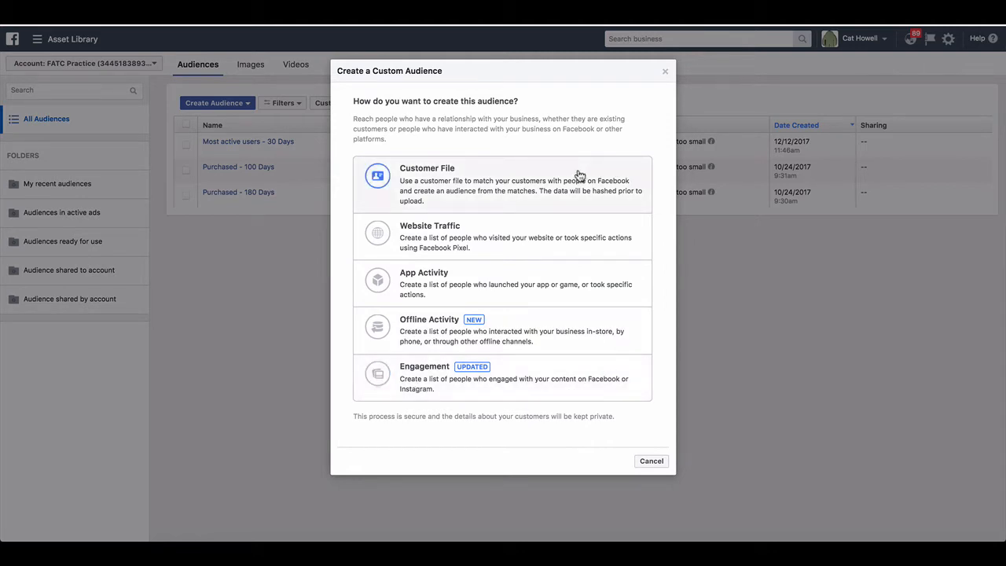
mouse_move(640, 242)
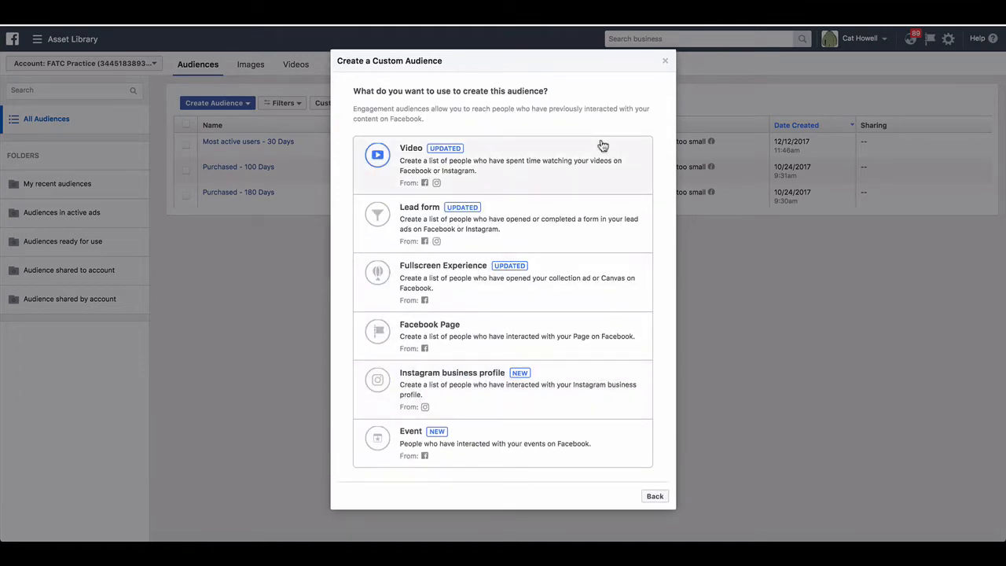
mouse_move(595, 169)
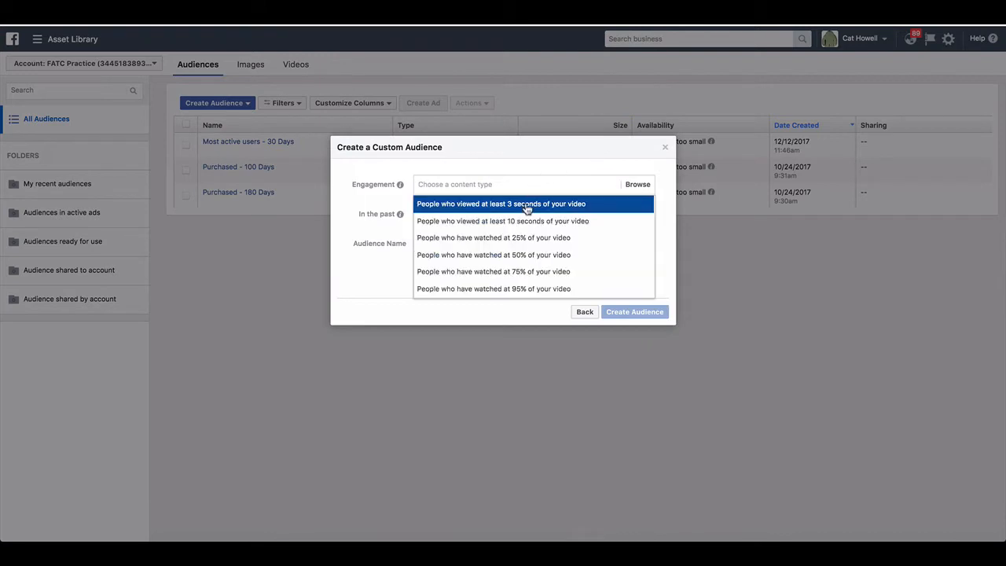
- Preview a 10-second video viewers audience, select its 365-day lookback, then go back
left_click(501, 221)
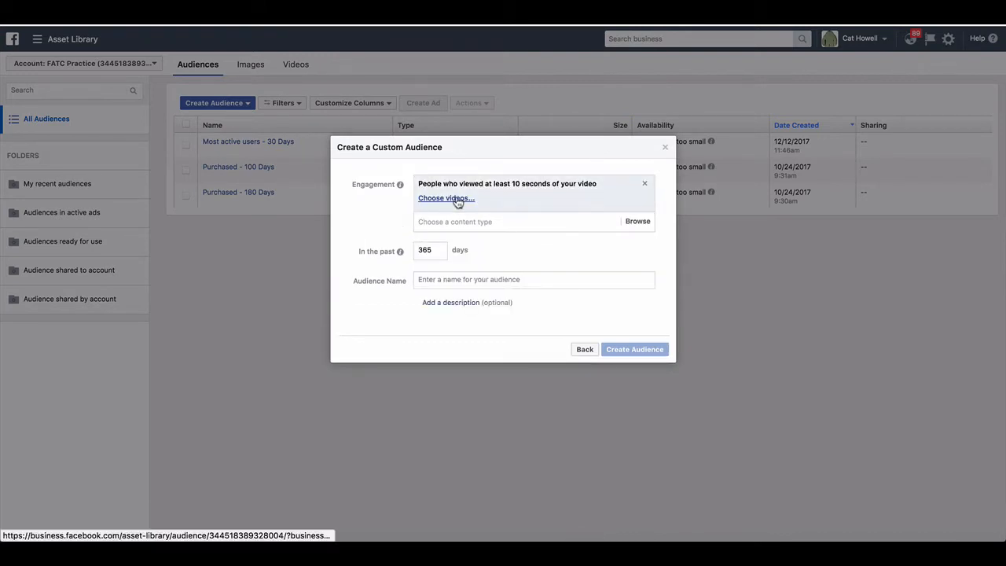
mouse_move(392, 259)
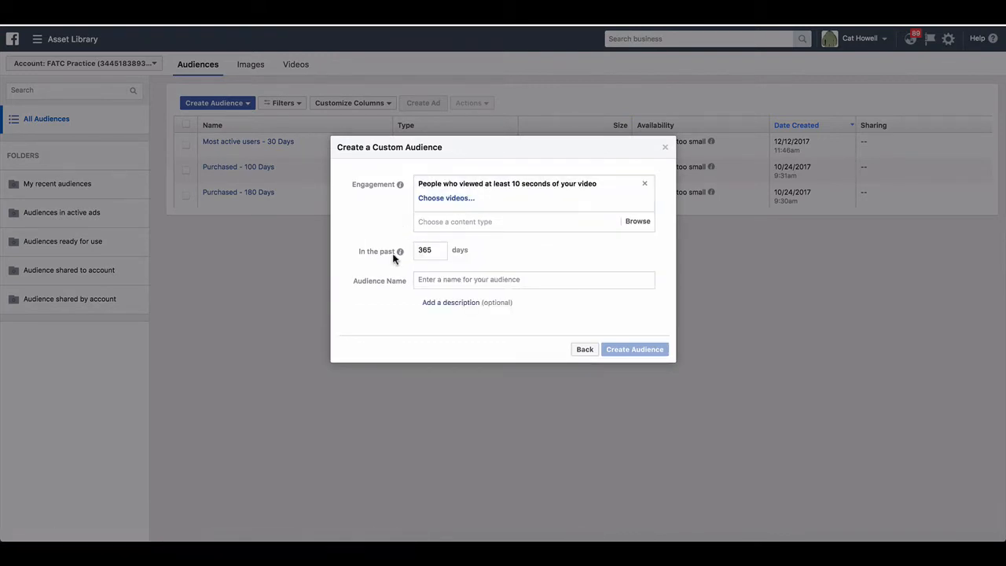
left_click(430, 250)
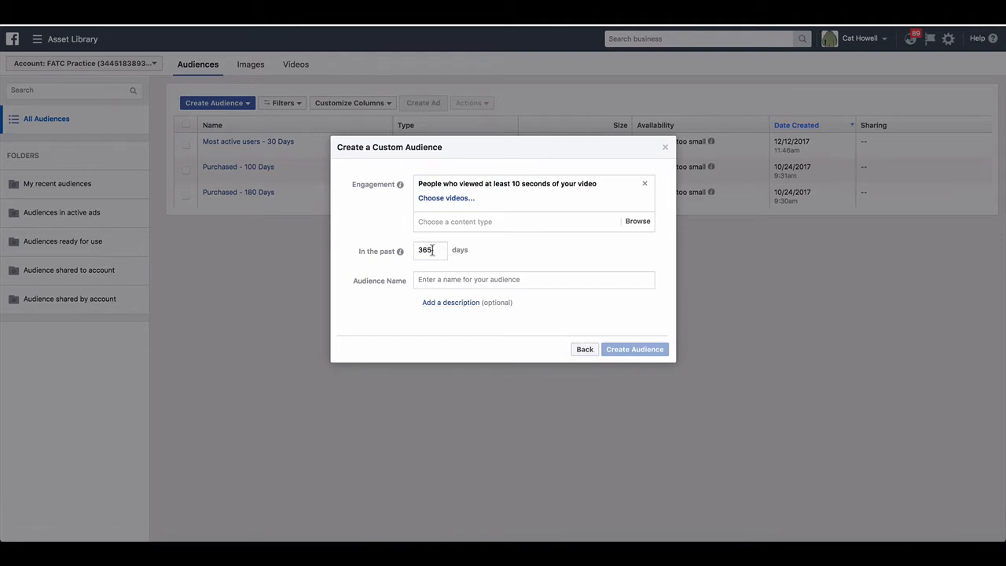
triple_click(427, 250)
type("10")
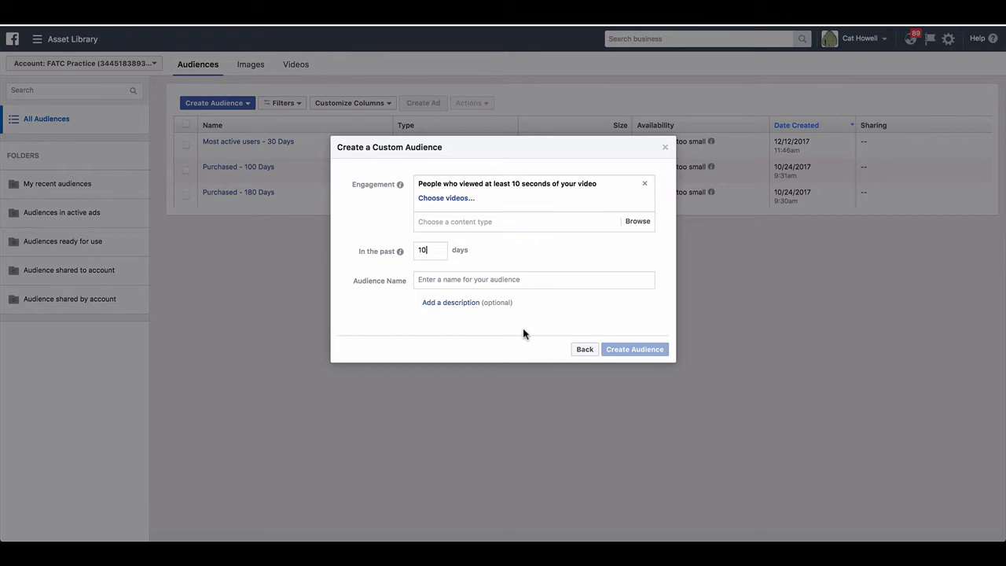
left_click(584, 349)
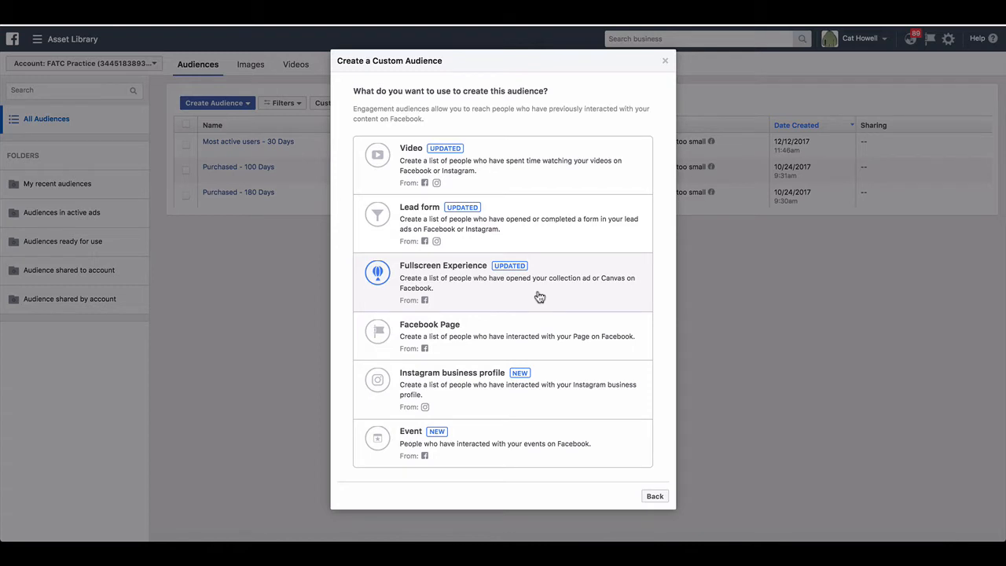
mouse_move(548, 223)
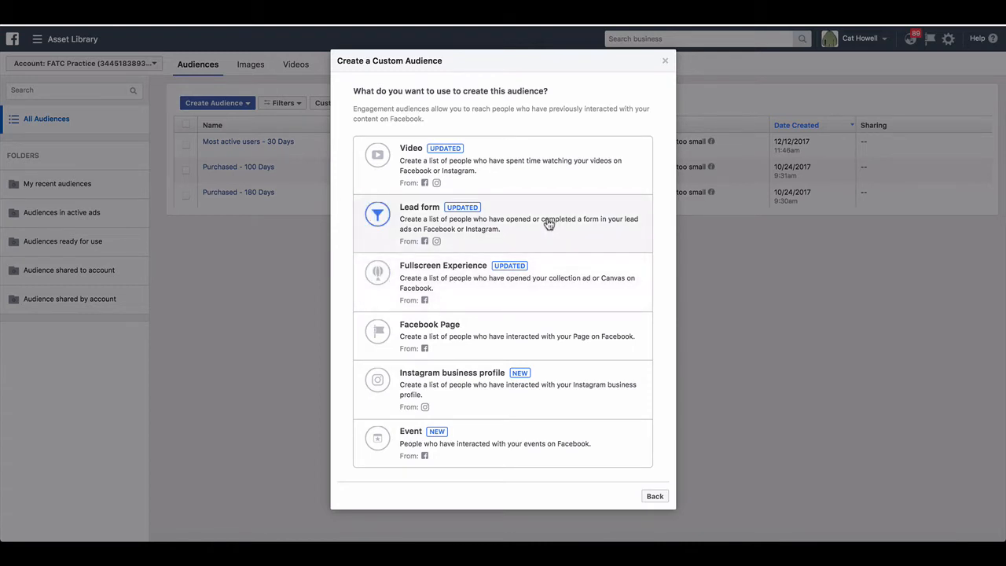
- Open a Lead form audience draft, then back out to the engagement sources
left_click(503, 224)
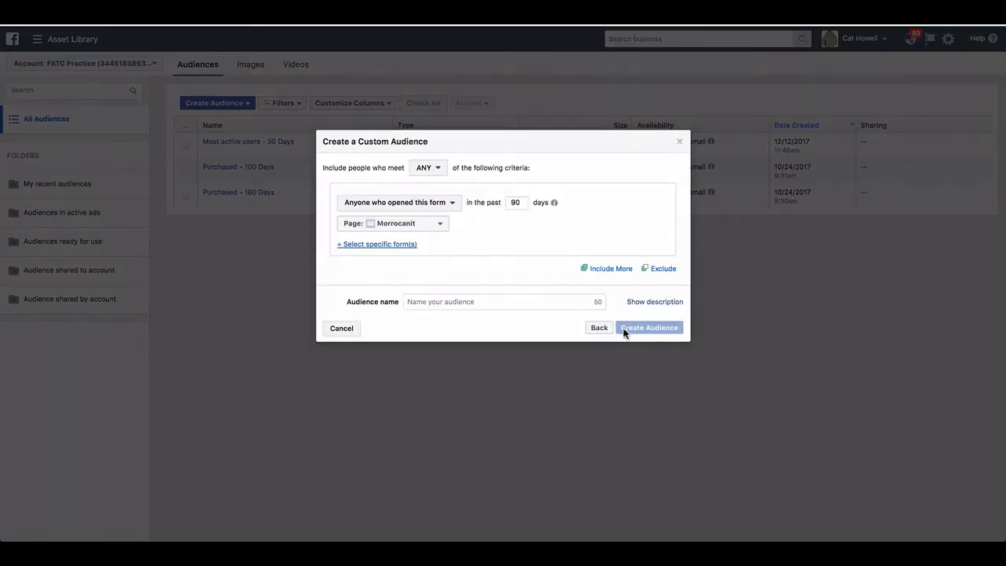
left_click(599, 328)
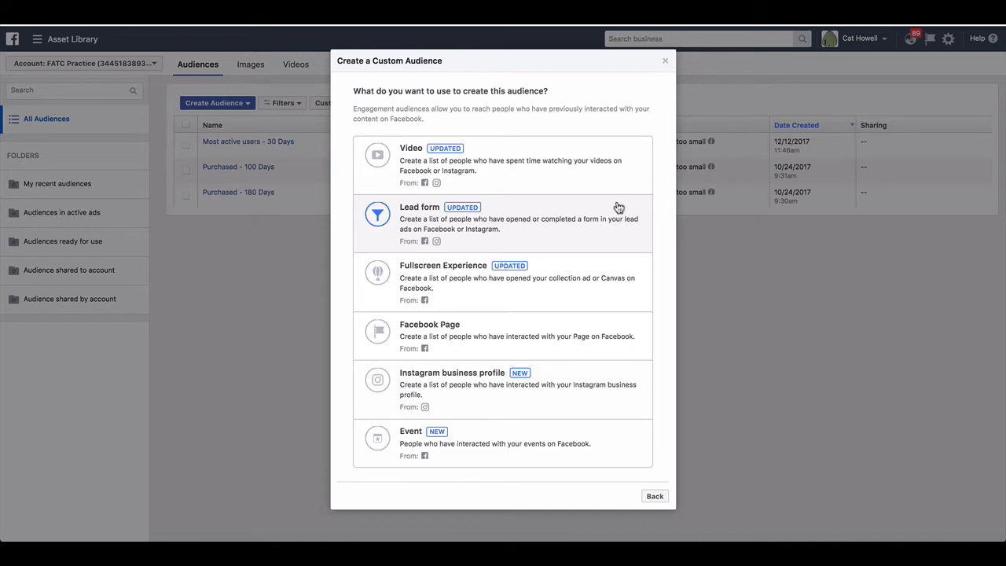
mouse_move(549, 286)
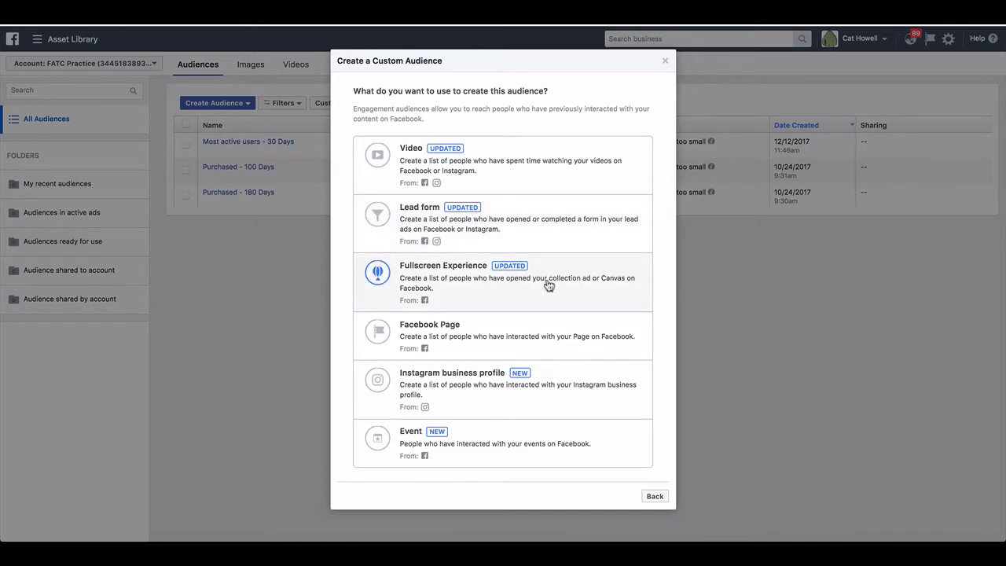
mouse_move(620, 255)
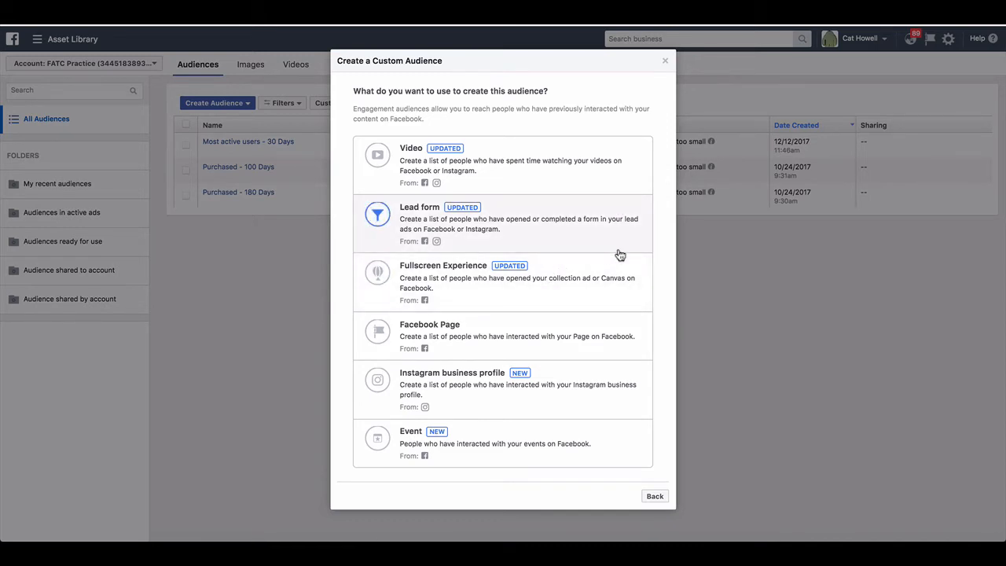
mouse_move(614, 302)
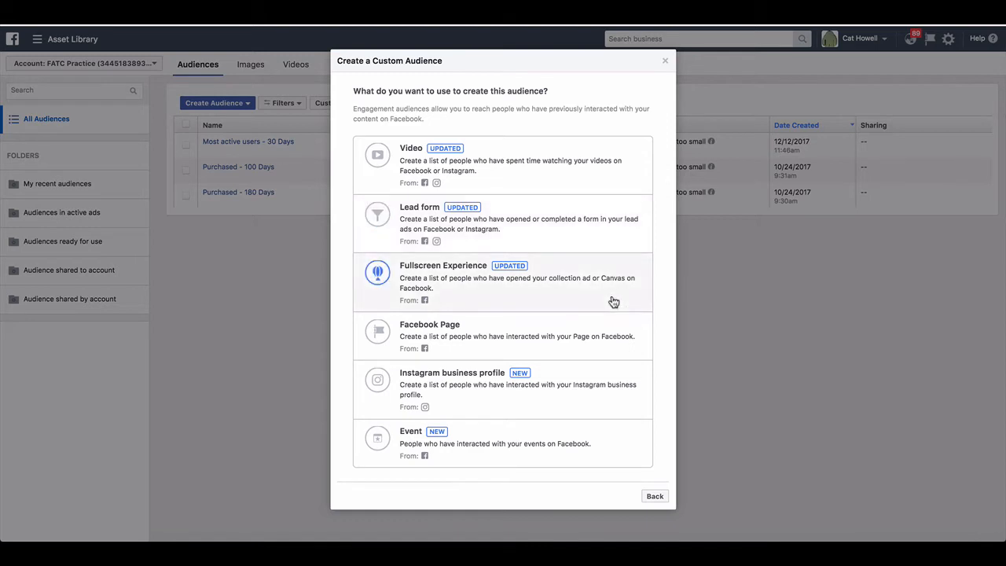
mouse_move(425, 297)
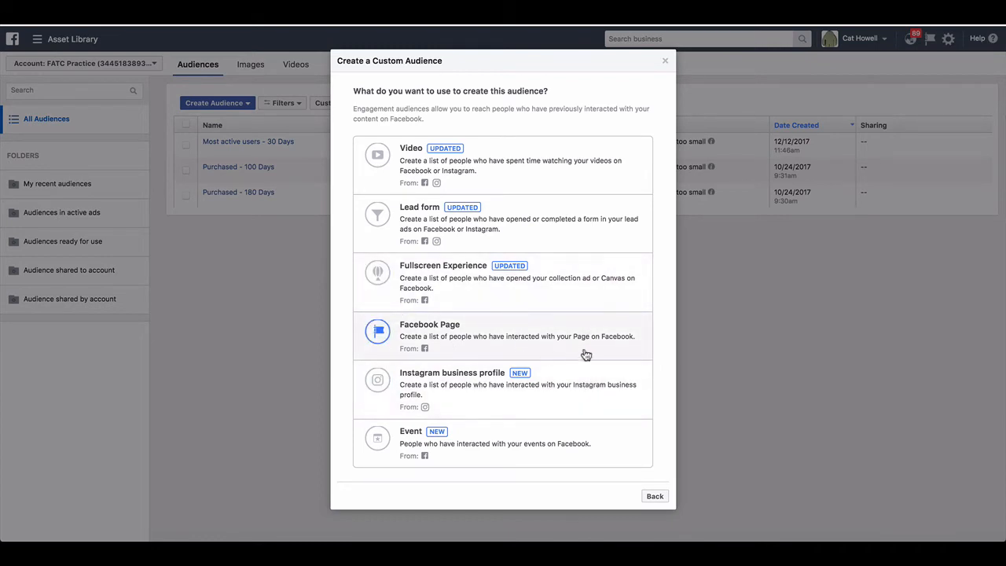
mouse_move(526, 401)
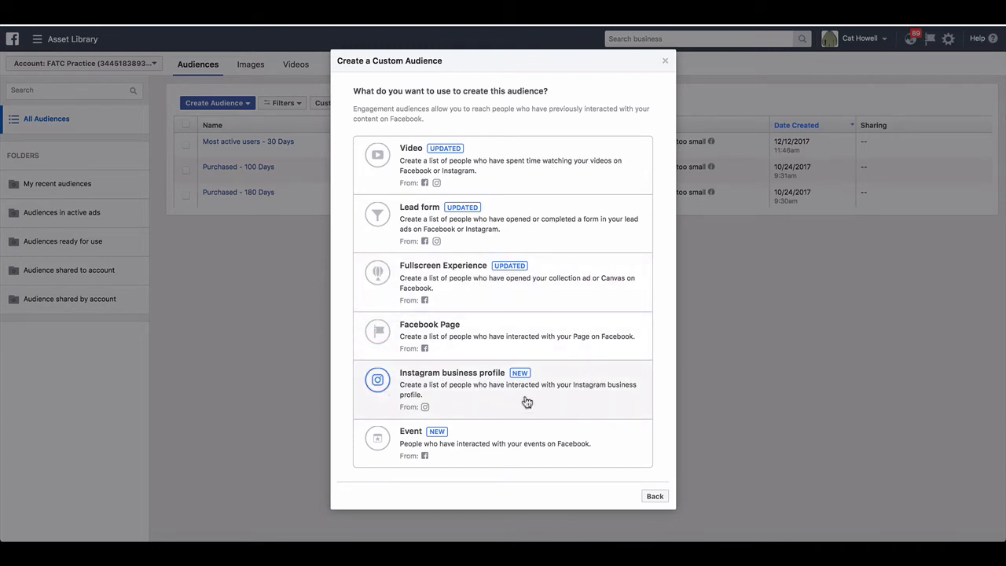
mouse_move(656, 432)
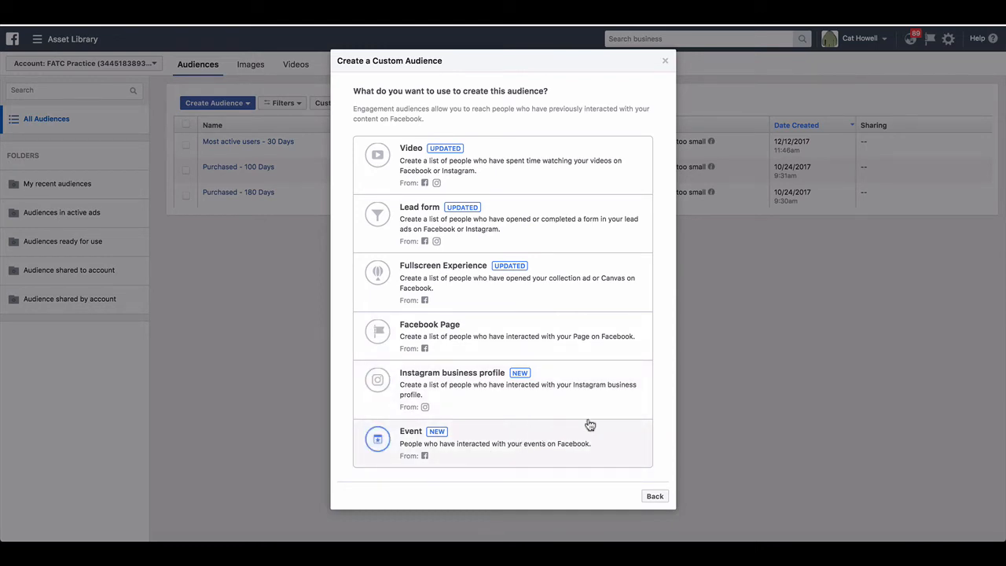
mouse_move(613, 450)
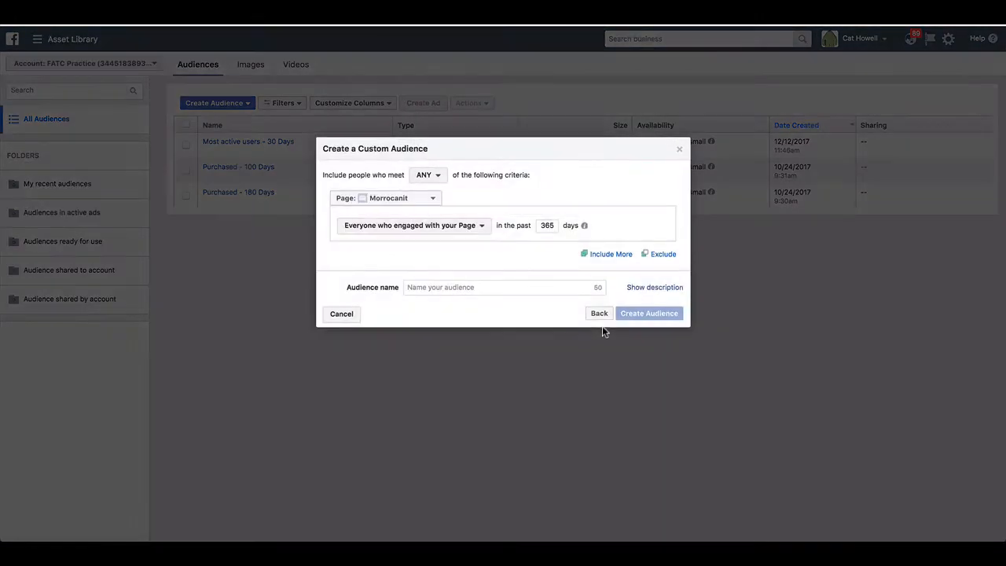
- Review the Page engagement type options for the Morrocanit Facebook Page audience
left_click(412, 225)
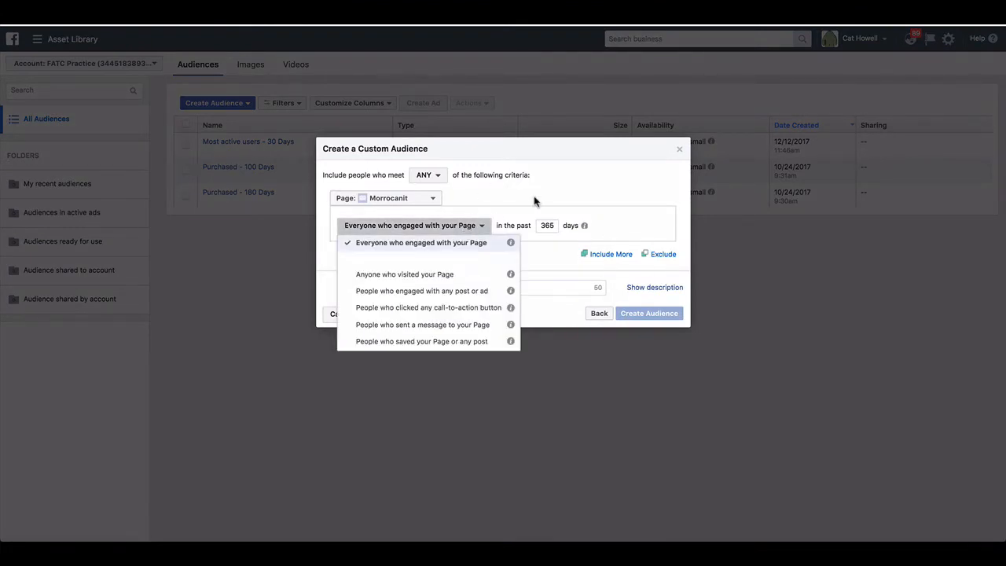
mouse_move(454, 299)
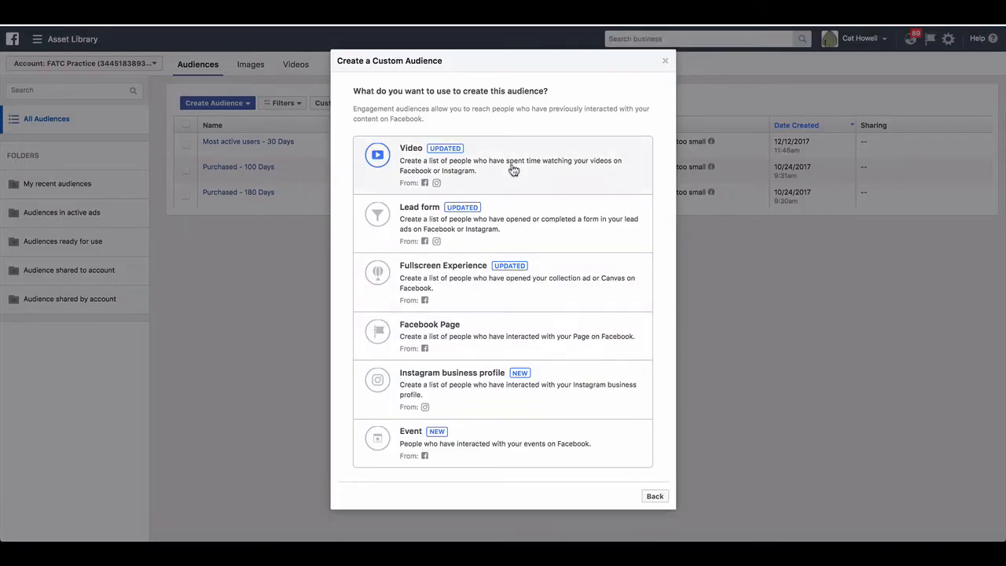
- Open the Video audience settings, then back out to the five audience source types
left_click(502, 165)
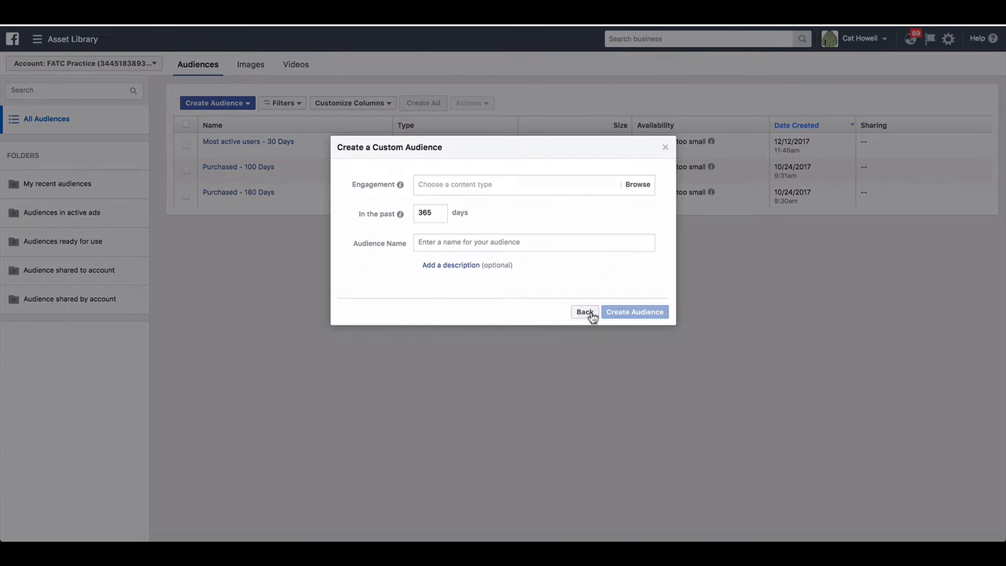
left_click(585, 312)
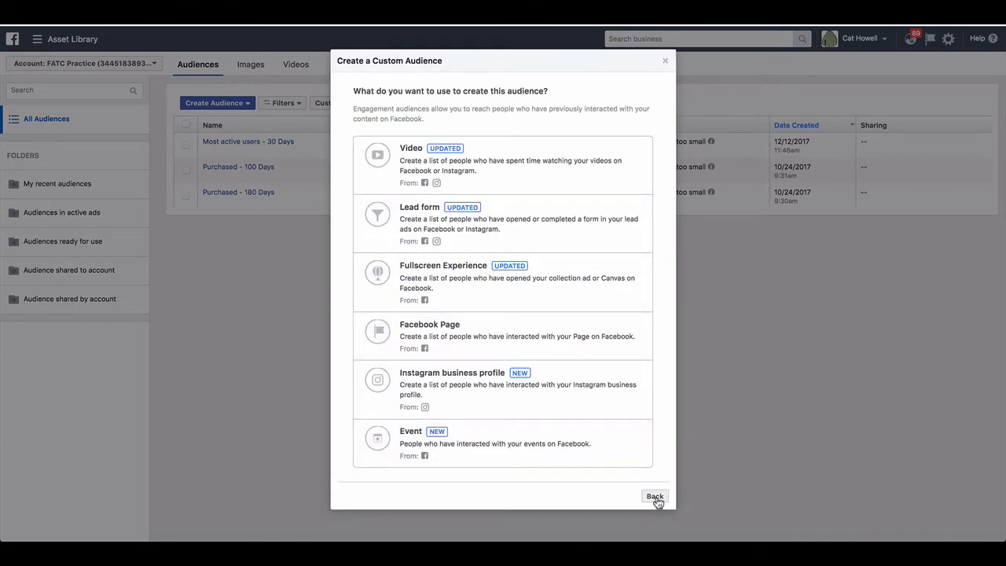
left_click(654, 496)
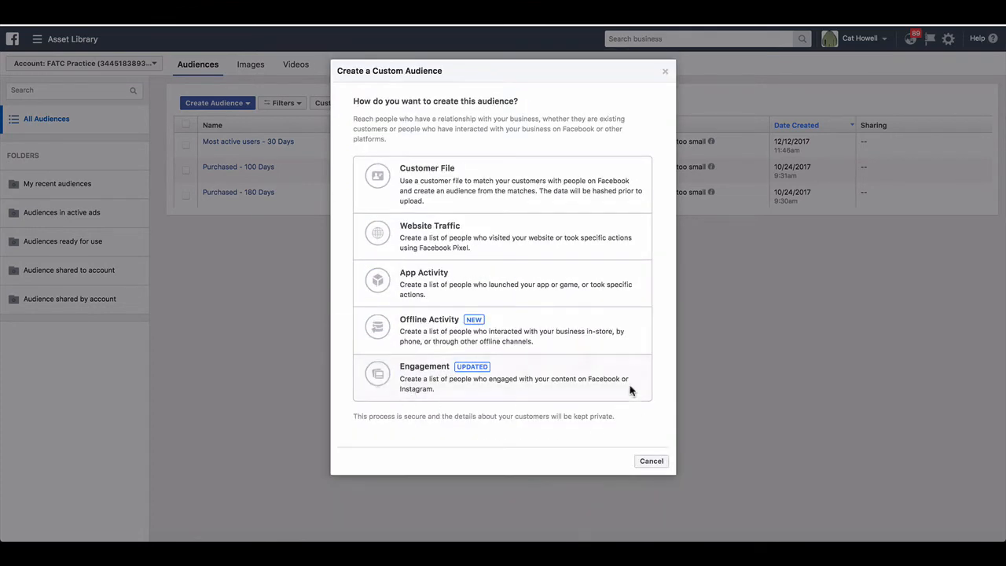
mouse_move(648, 364)
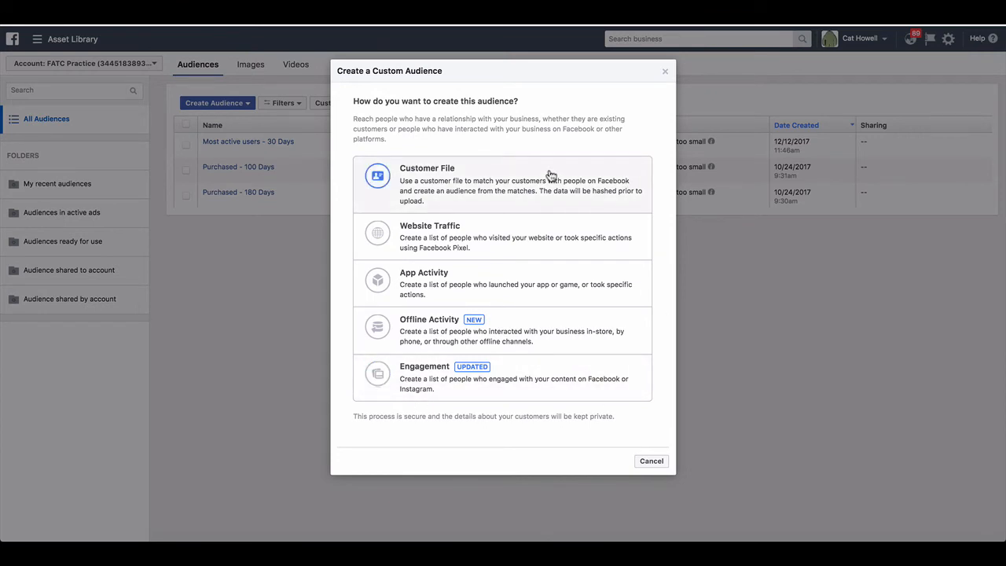
- Choose Customer File as the audience source
left_click(503, 185)
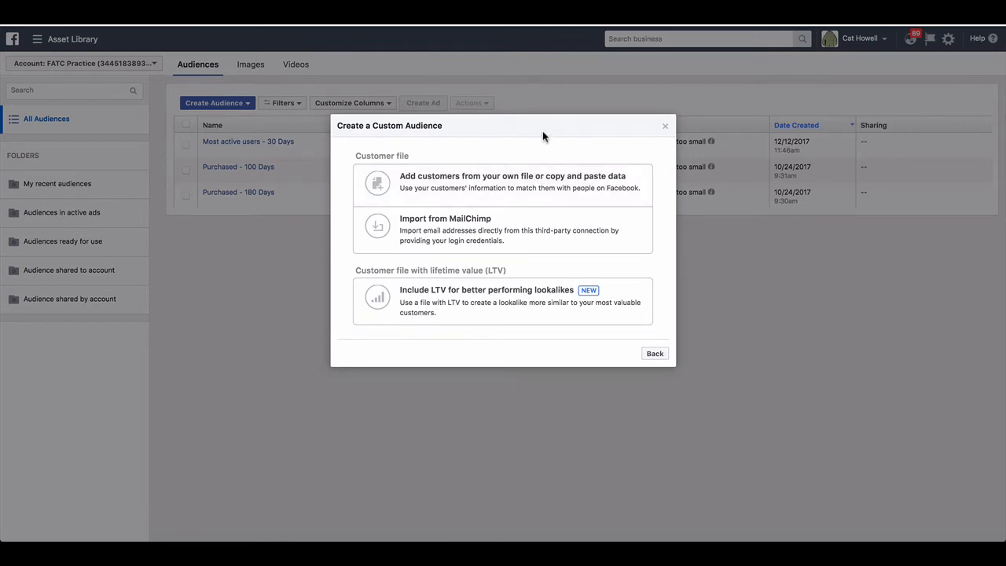
mouse_move(497, 149)
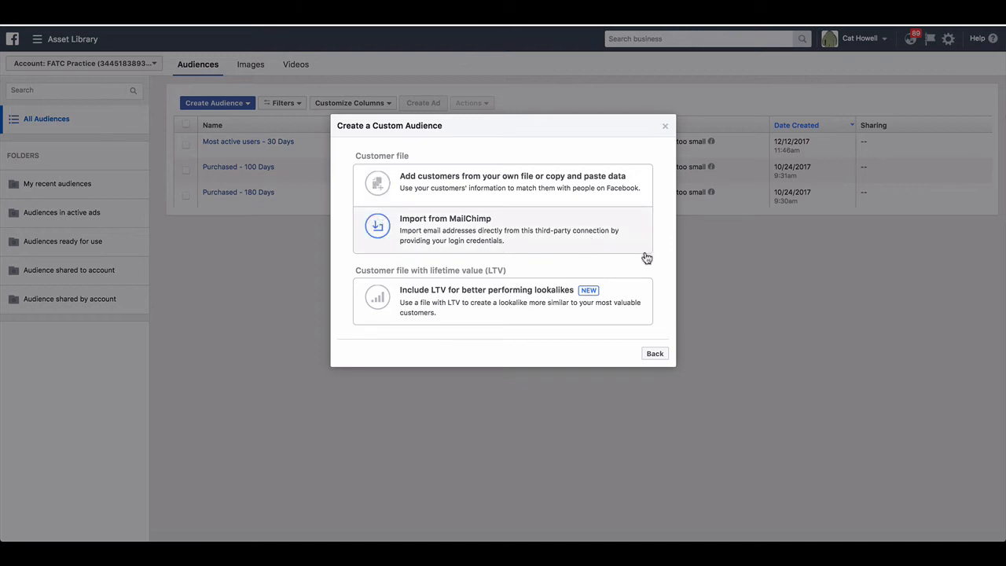
mouse_move(602, 140)
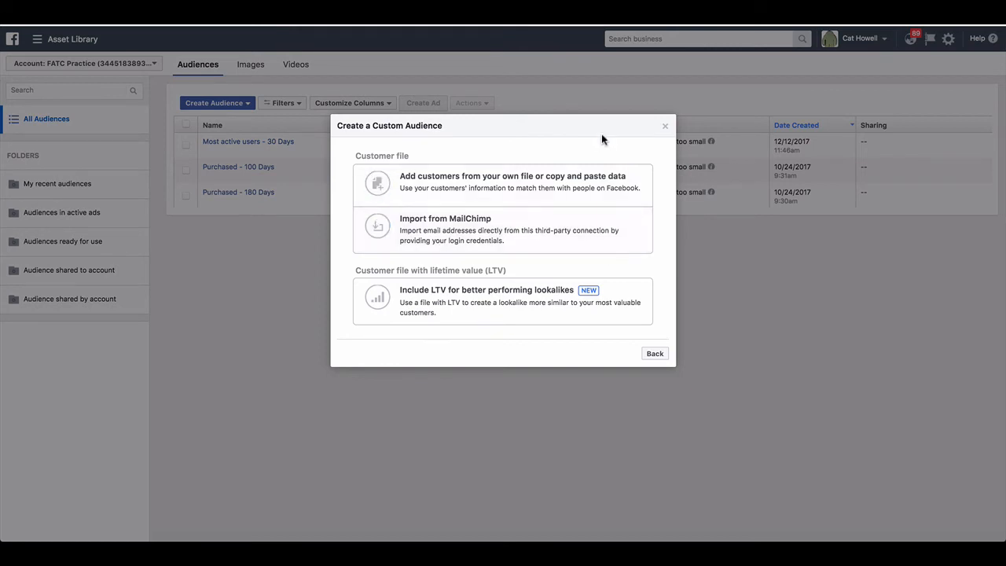
- Choose your own file, try Copy and paste, then return to uploading a CSV/TXT file
left_click(511, 181)
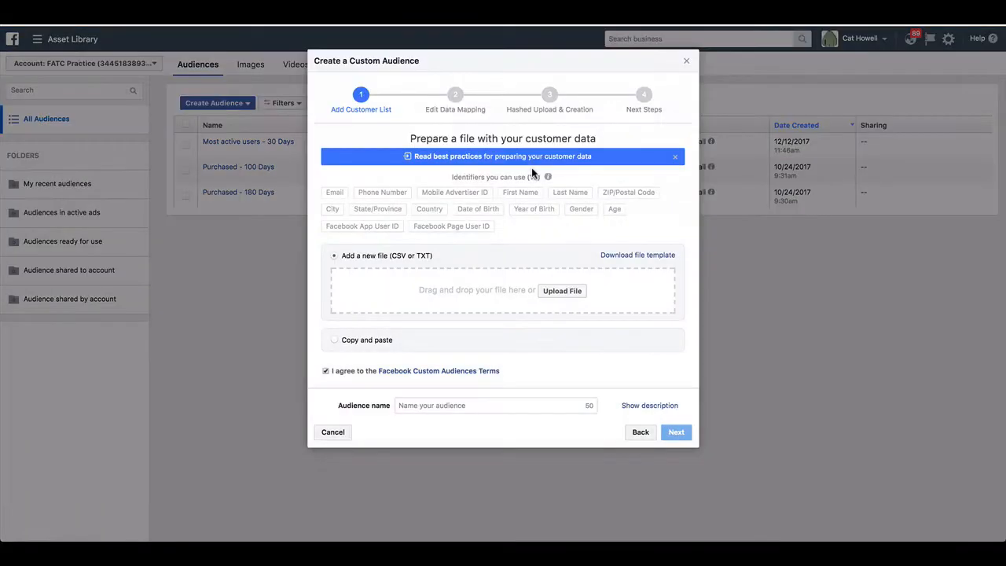
left_click(334, 339)
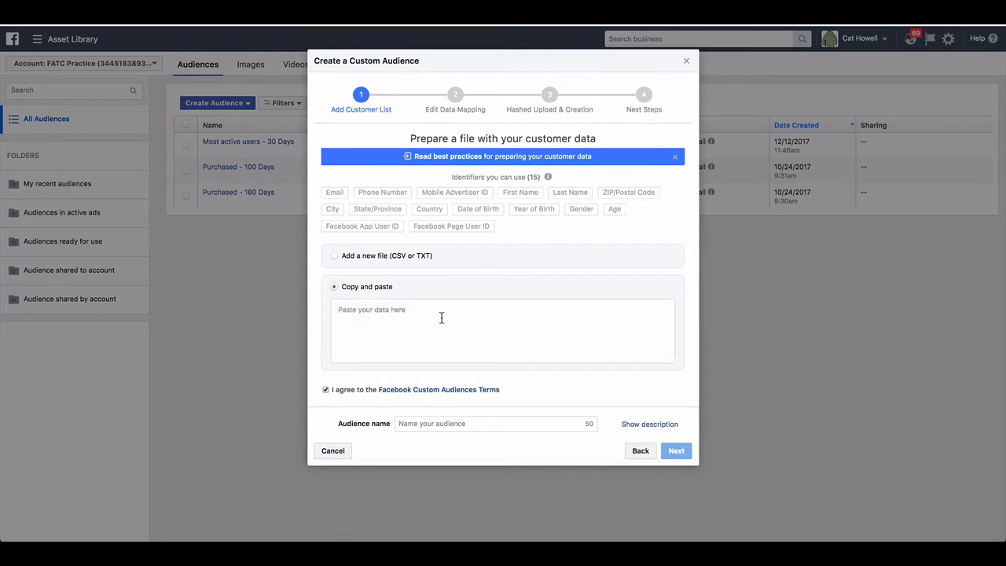
left_click(335, 256)
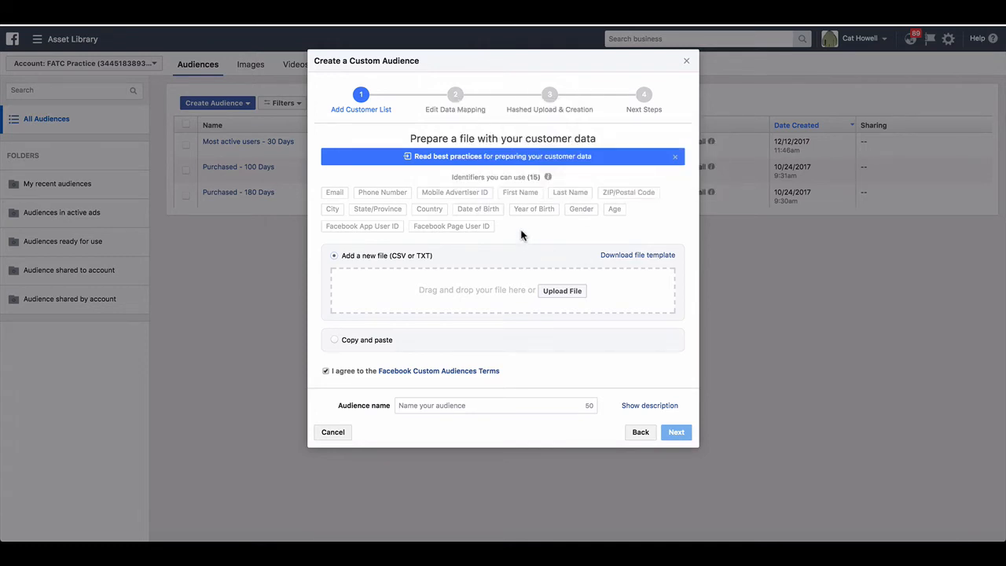
mouse_move(656, 456)
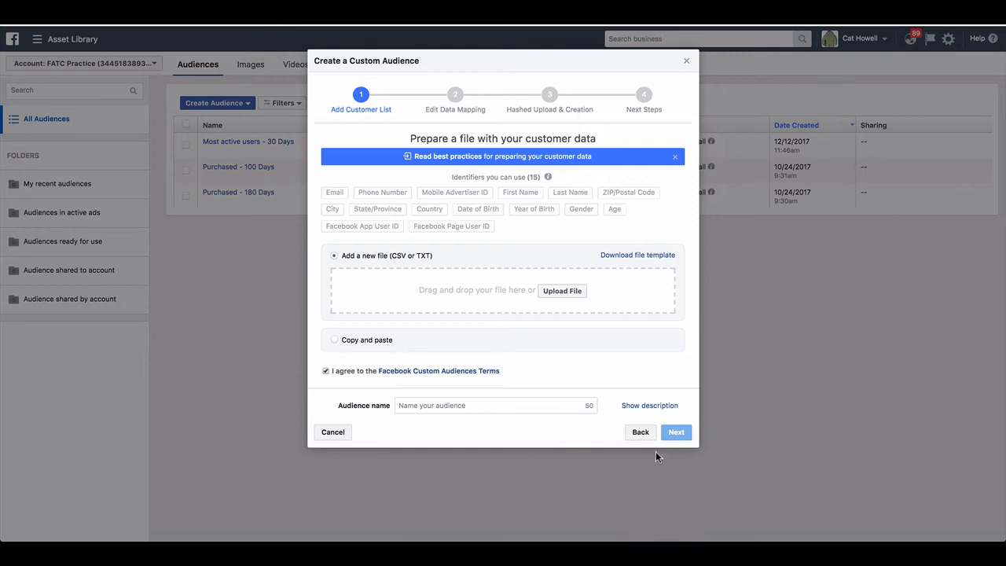
mouse_move(641, 431)
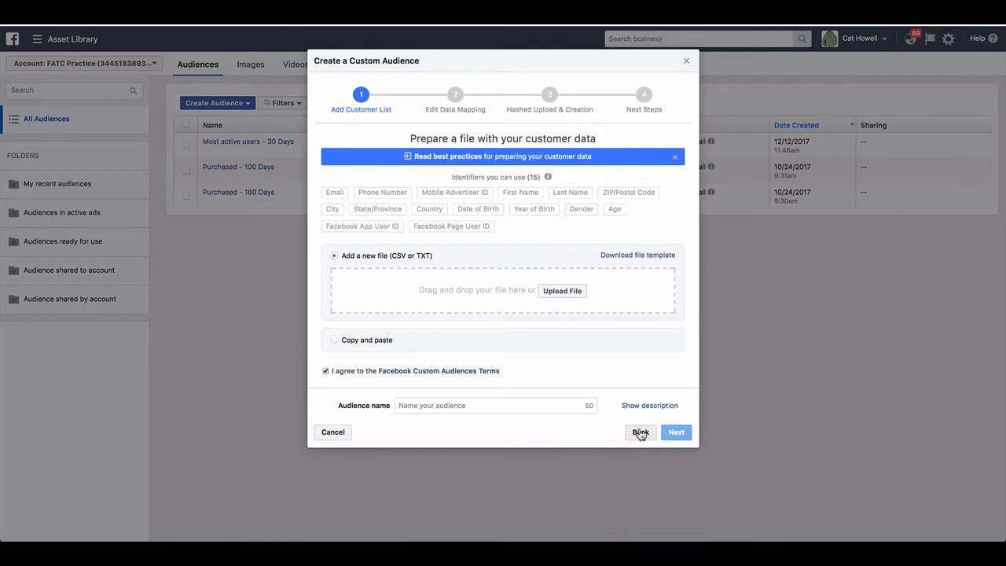
left_click(640, 432)
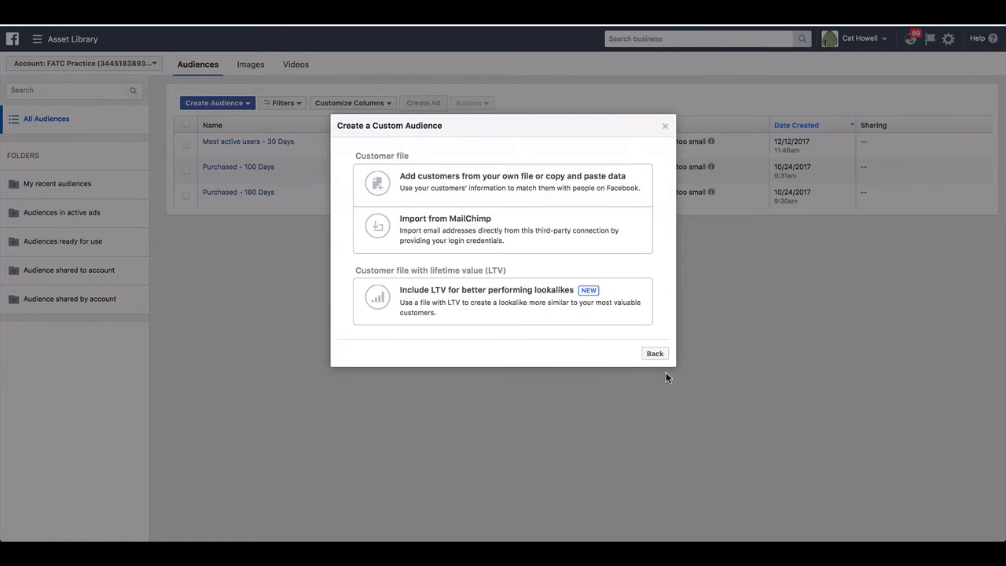
mouse_move(668, 307)
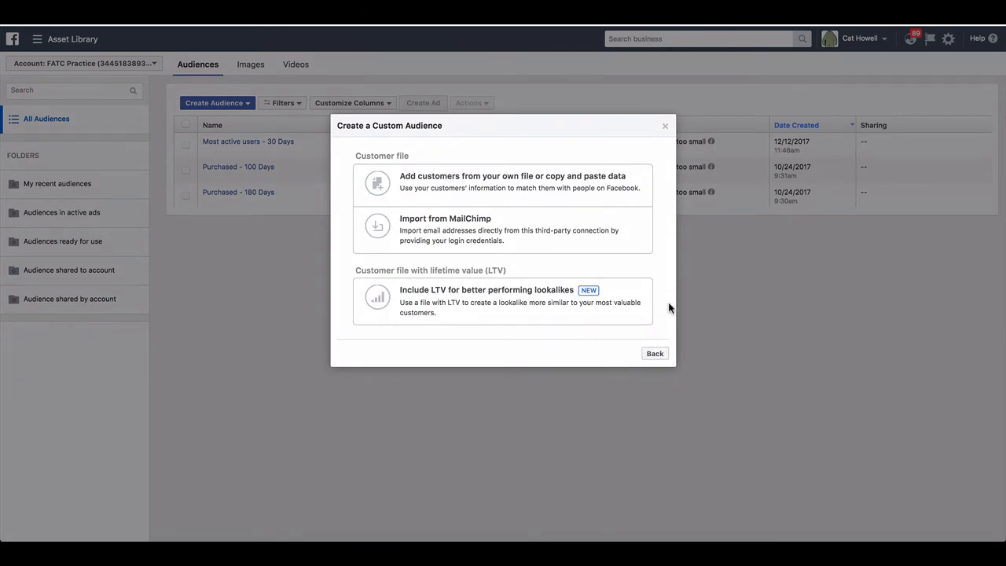
mouse_move(667, 340)
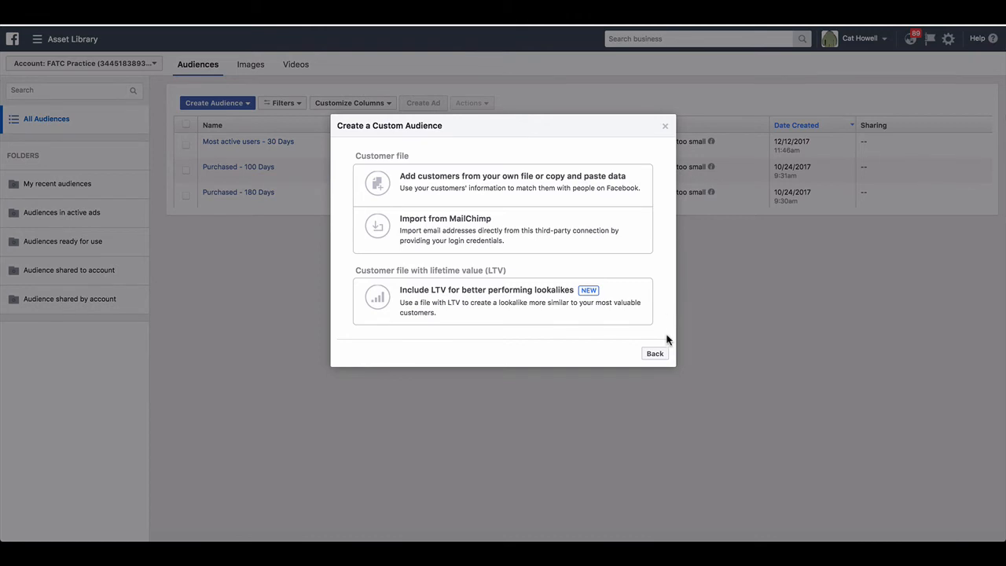
left_click(654, 352)
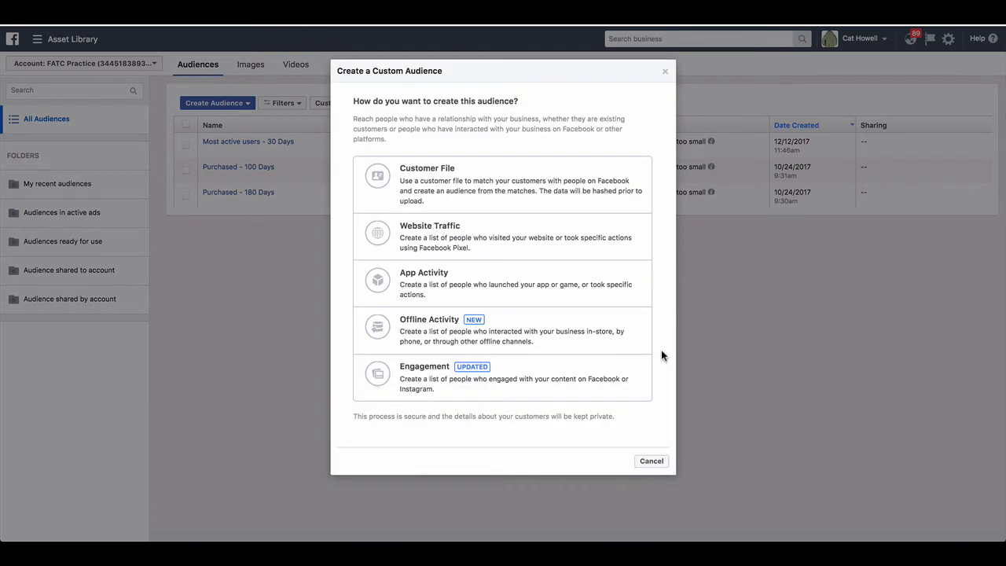
mouse_move(597, 198)
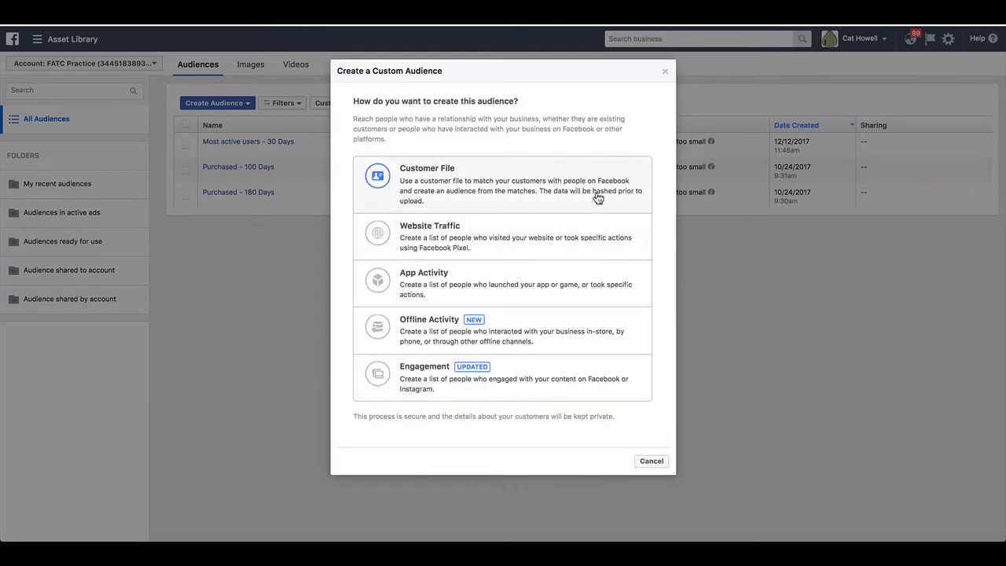
mouse_move(617, 202)
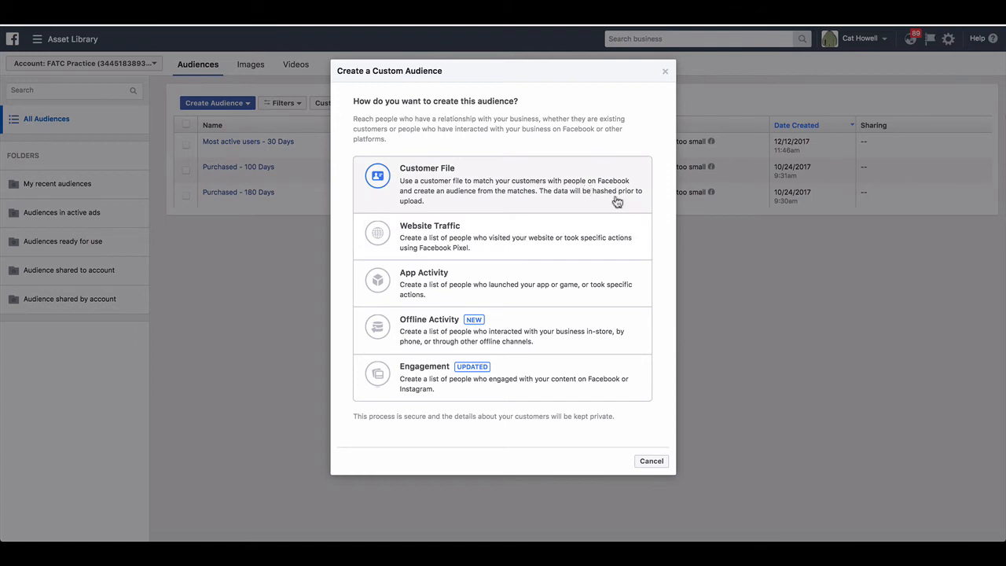
mouse_move(573, 235)
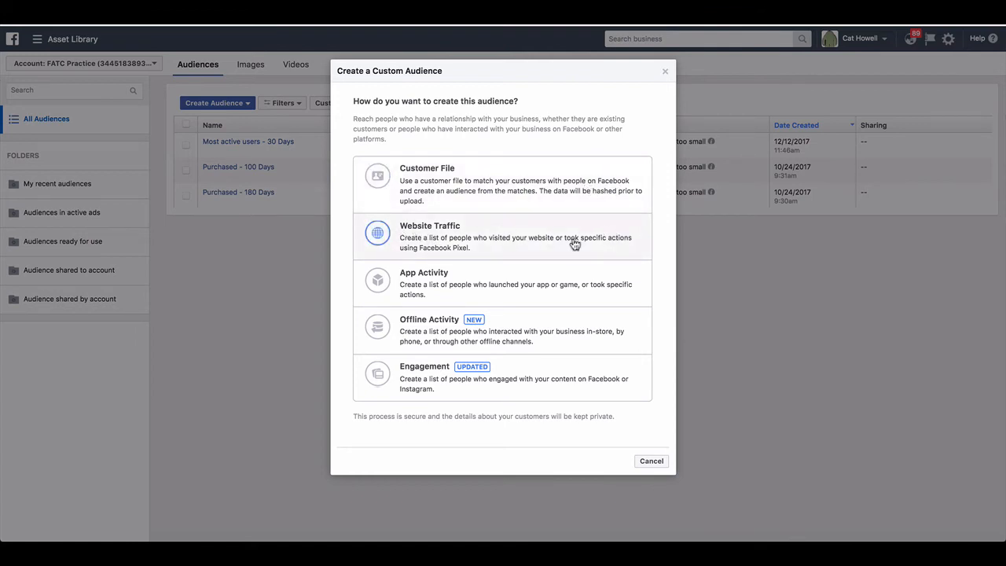
mouse_move(503, 239)
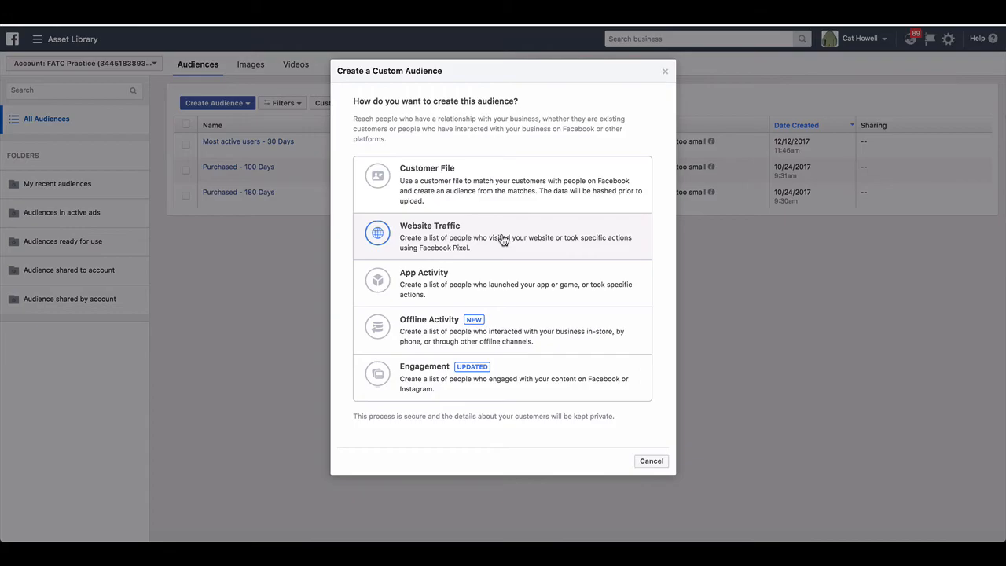
- Choose Website Traffic, defaulting to all website visitors over 30 days
left_click(503, 236)
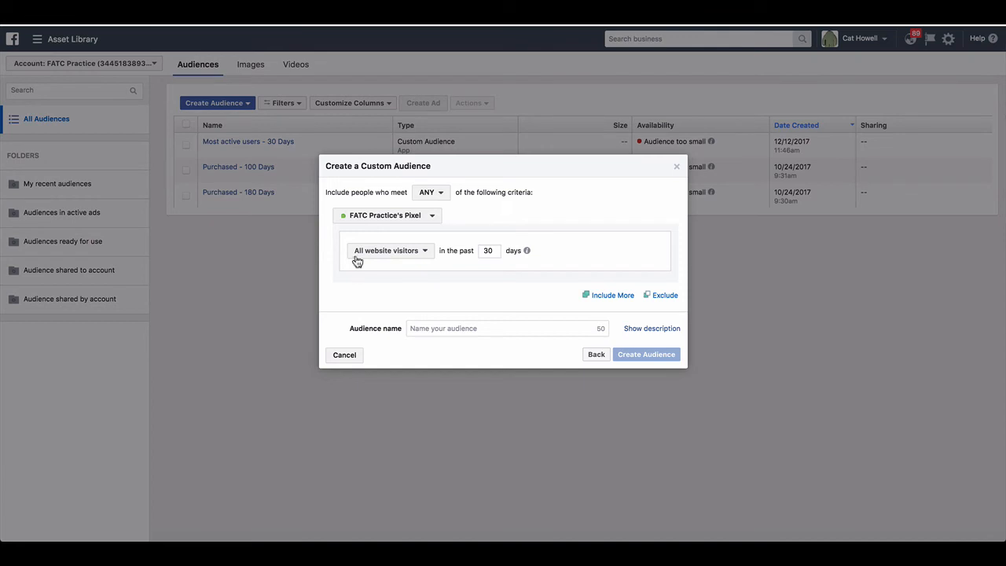
mouse_move(364, 218)
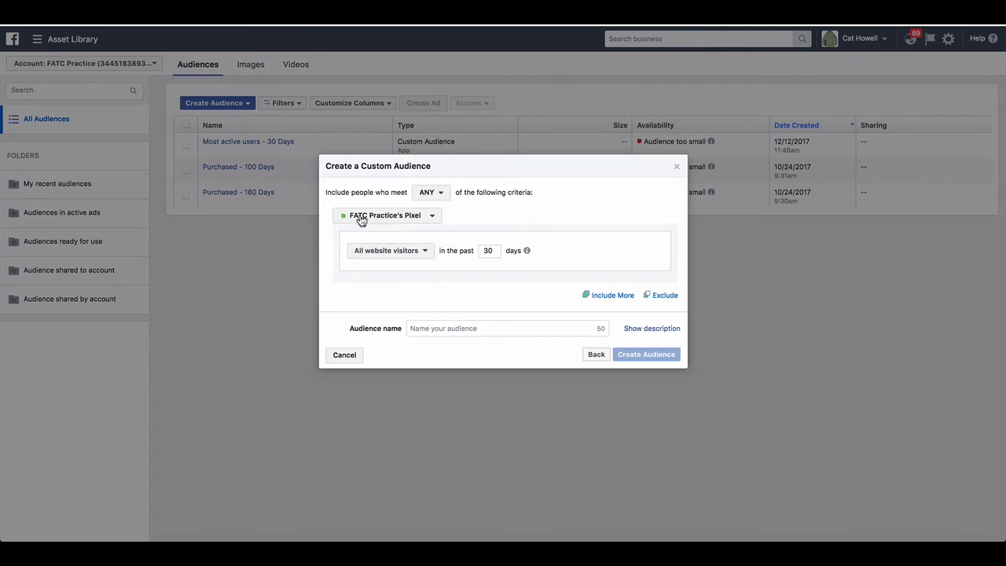
mouse_move(430, 237)
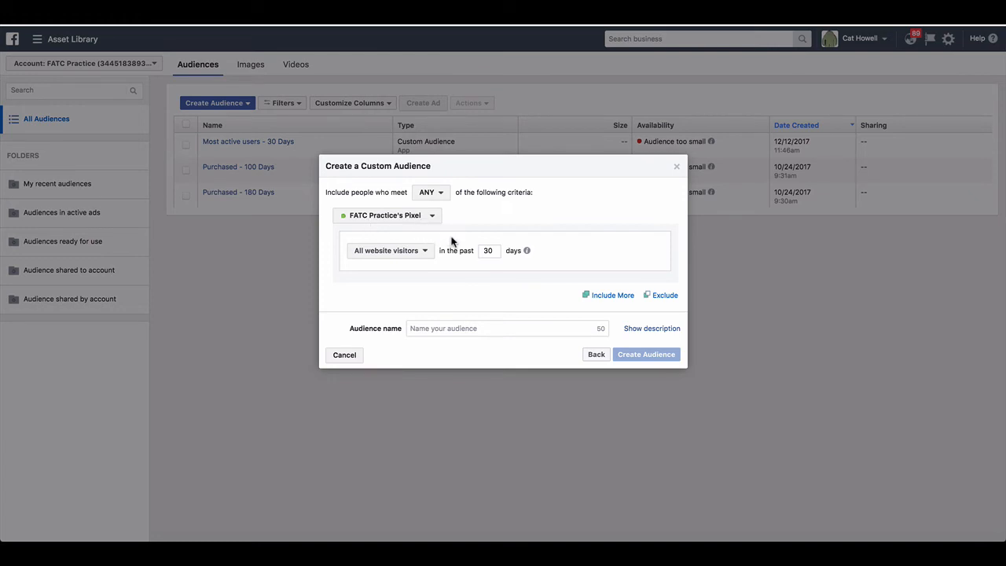
mouse_move(385, 273)
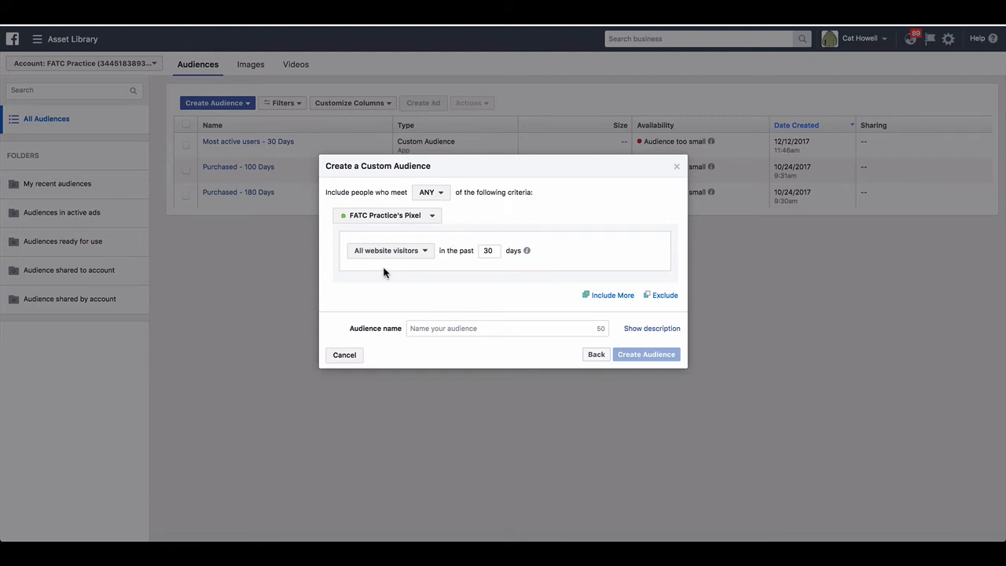
mouse_move(487, 277)
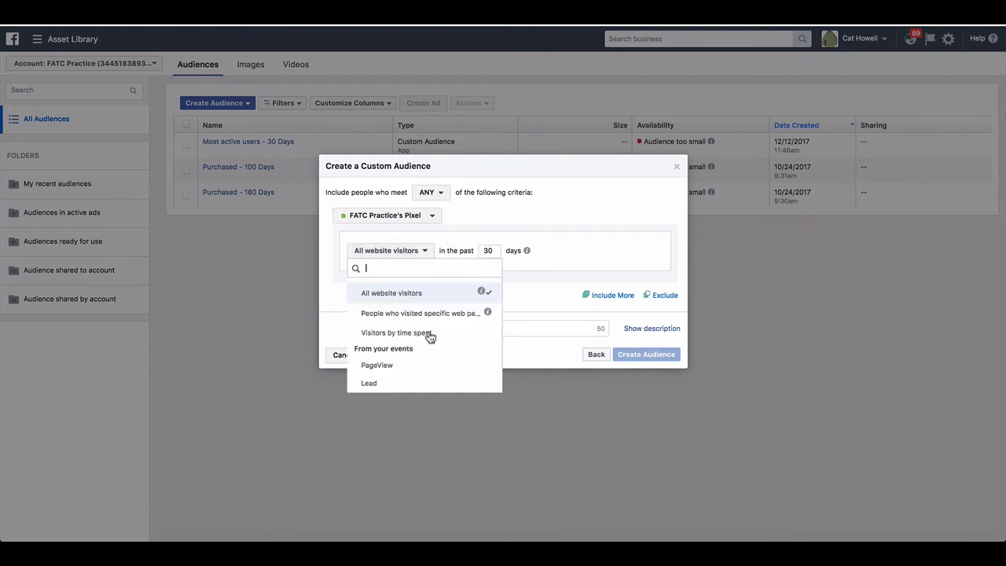
mouse_move(369, 385)
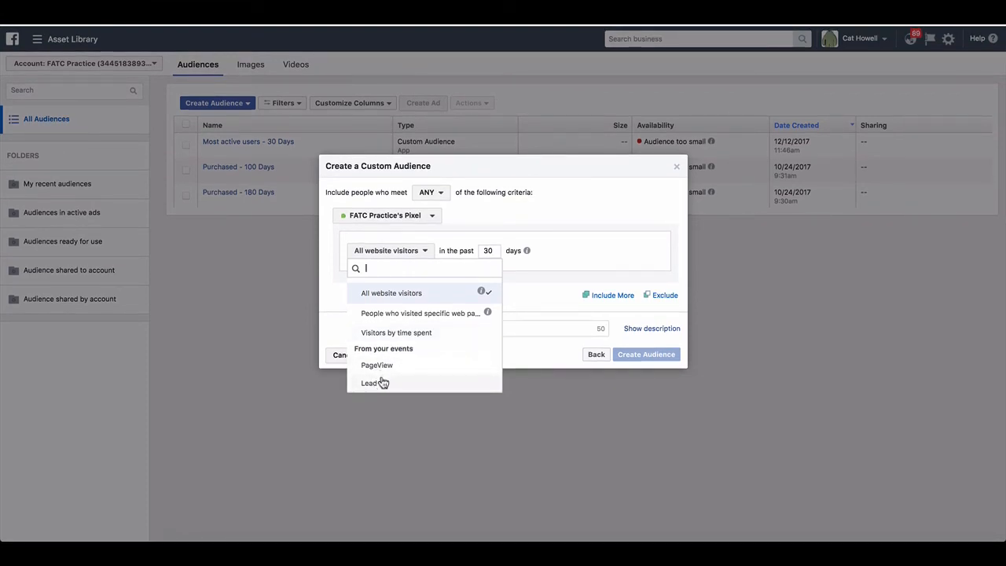
mouse_move(392, 391)
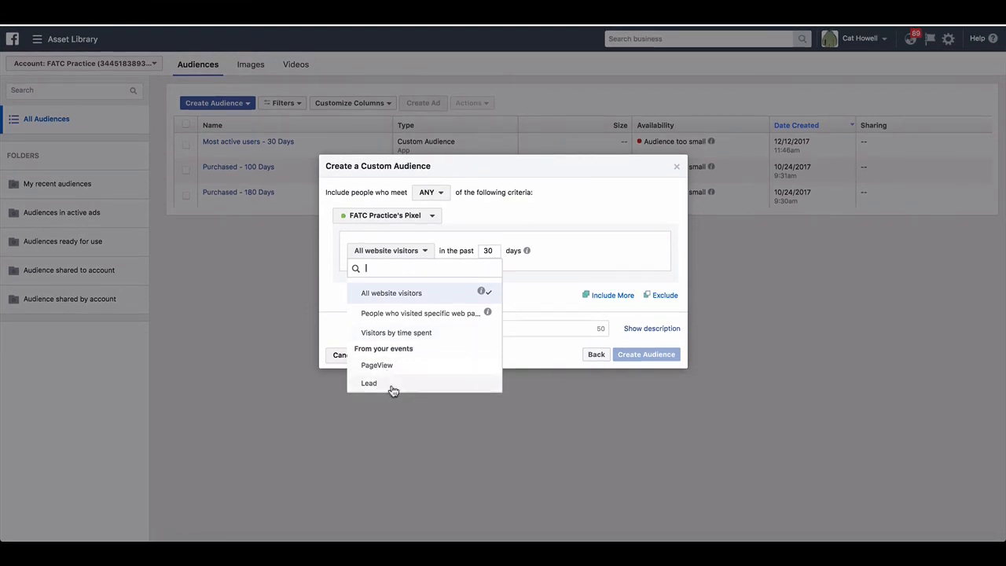
mouse_move(395, 371)
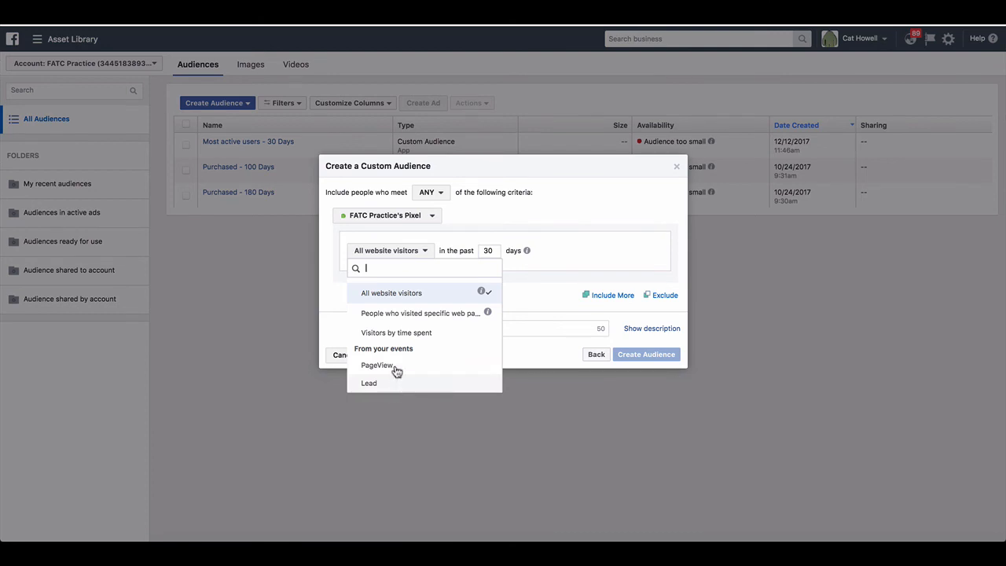
- Preview 'People who visited specific web pages', then switch the criterion to the Lead event
left_click(421, 313)
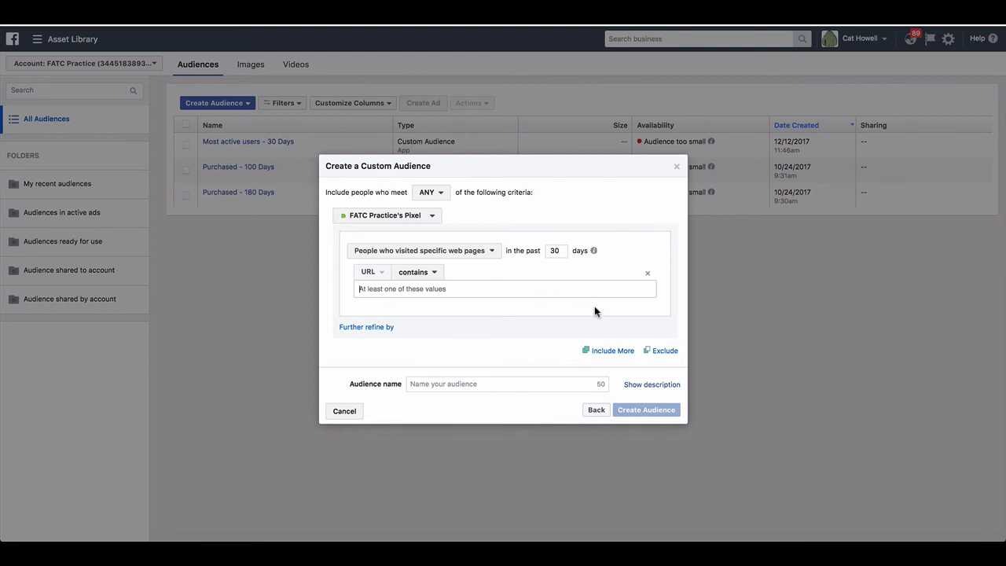
mouse_move(448, 372)
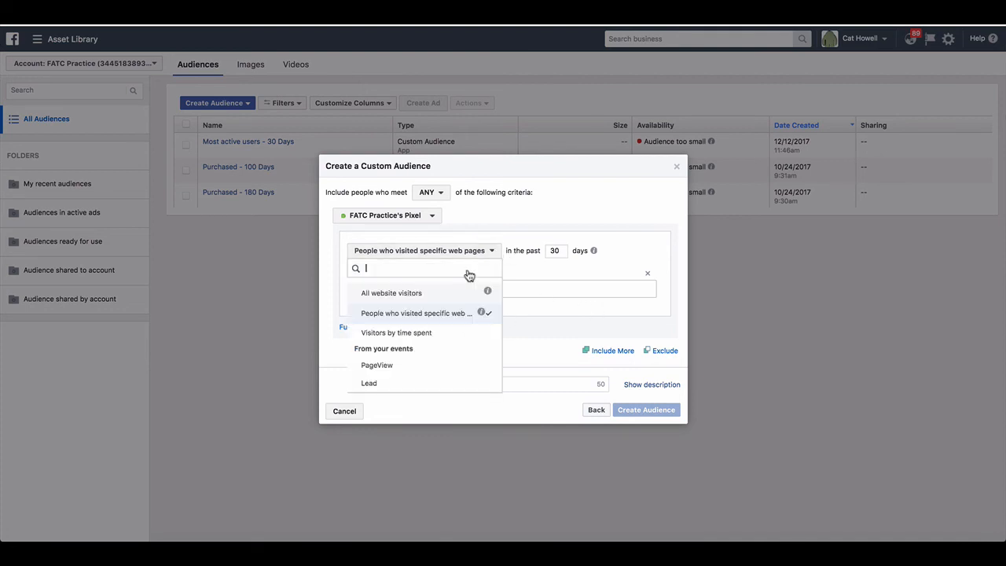
left_click(367, 382)
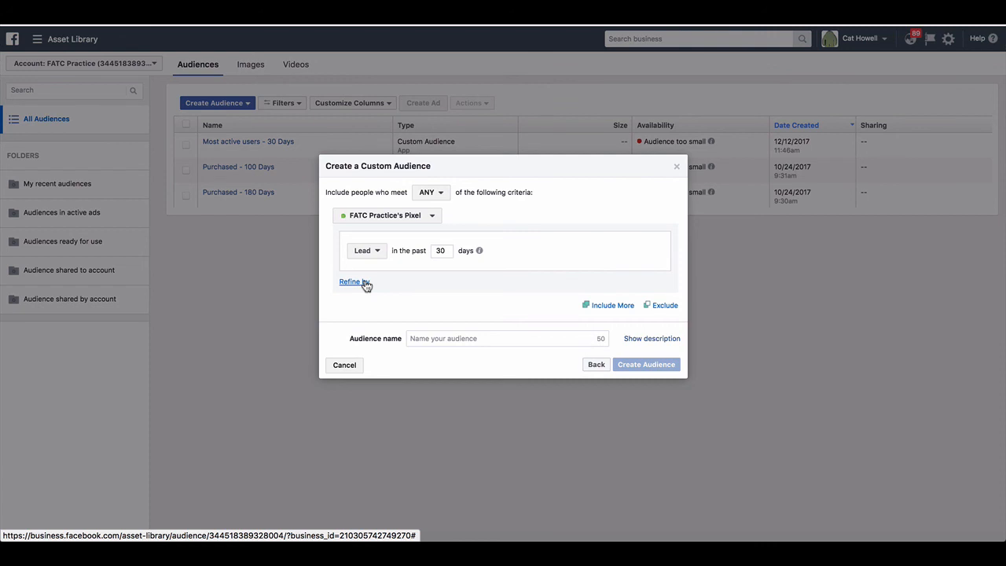
- Refine the Lead-event audience by frequency ≥ 2 over the past 180 days
left_click(353, 281)
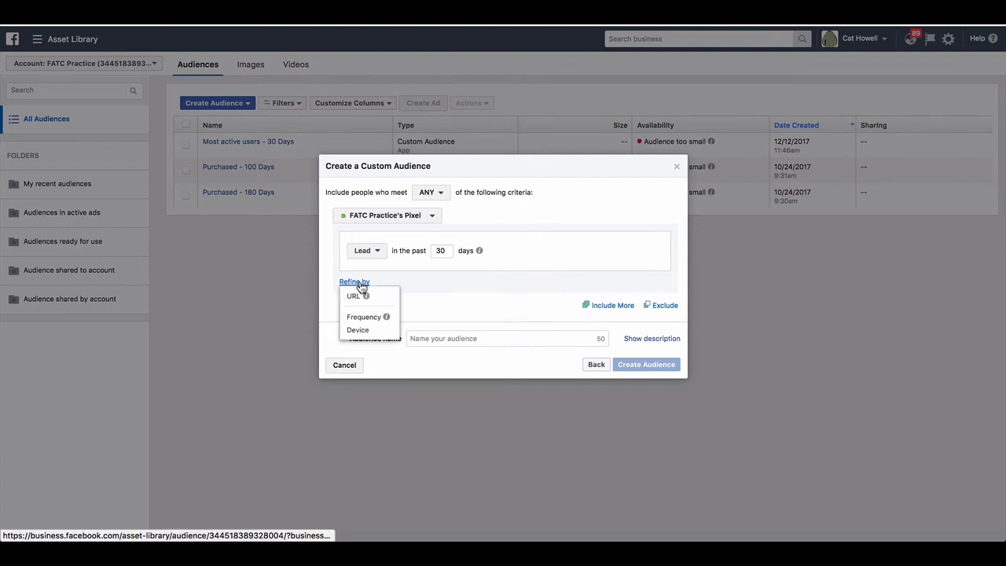
mouse_move(364, 316)
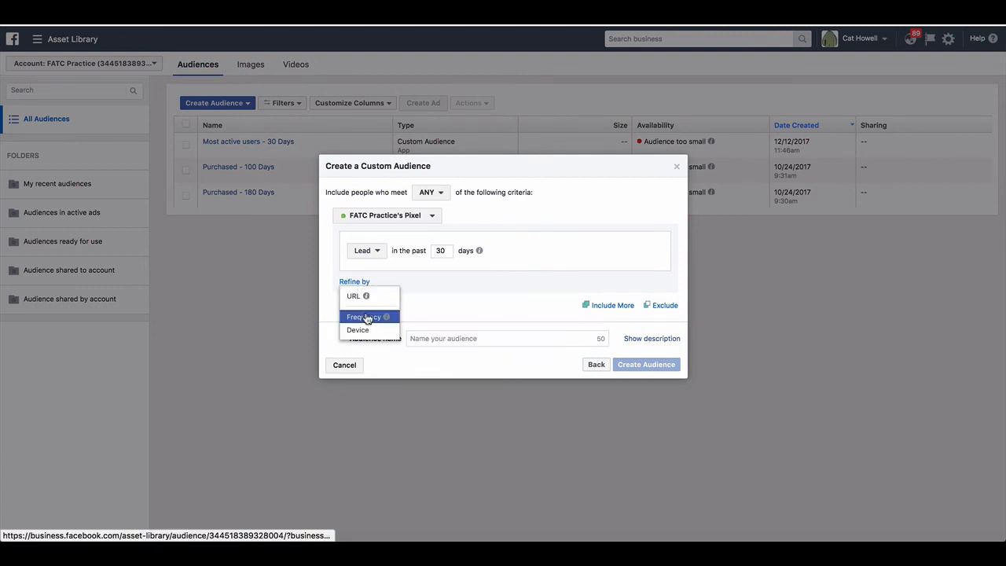
left_click(363, 317)
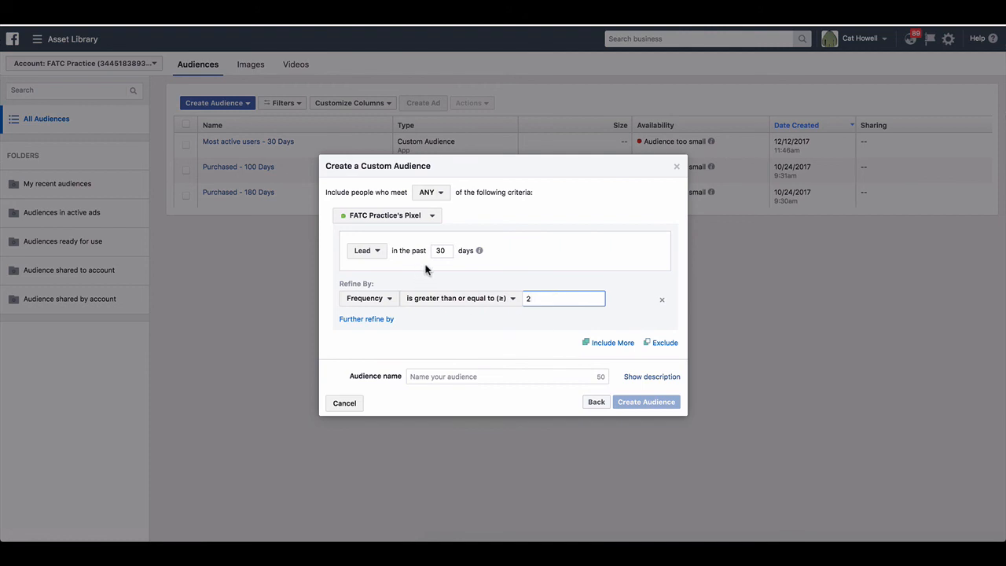
mouse_move(422, 328)
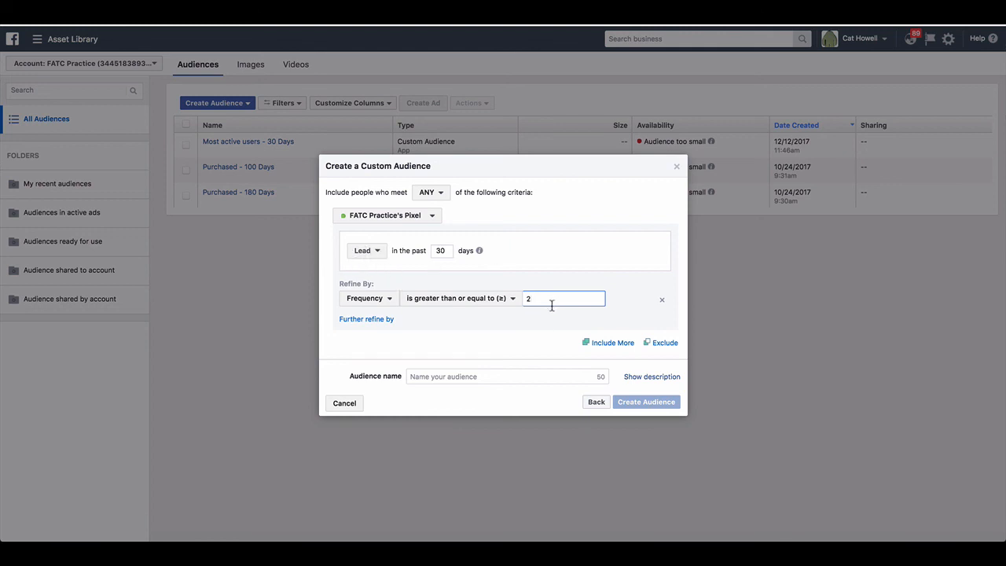
mouse_move(448, 250)
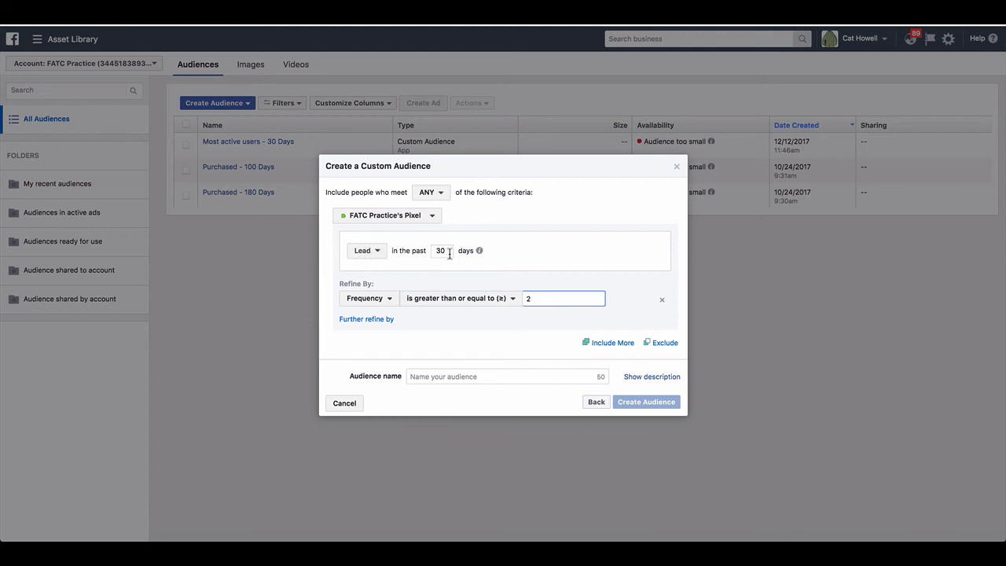
left_click(366, 250)
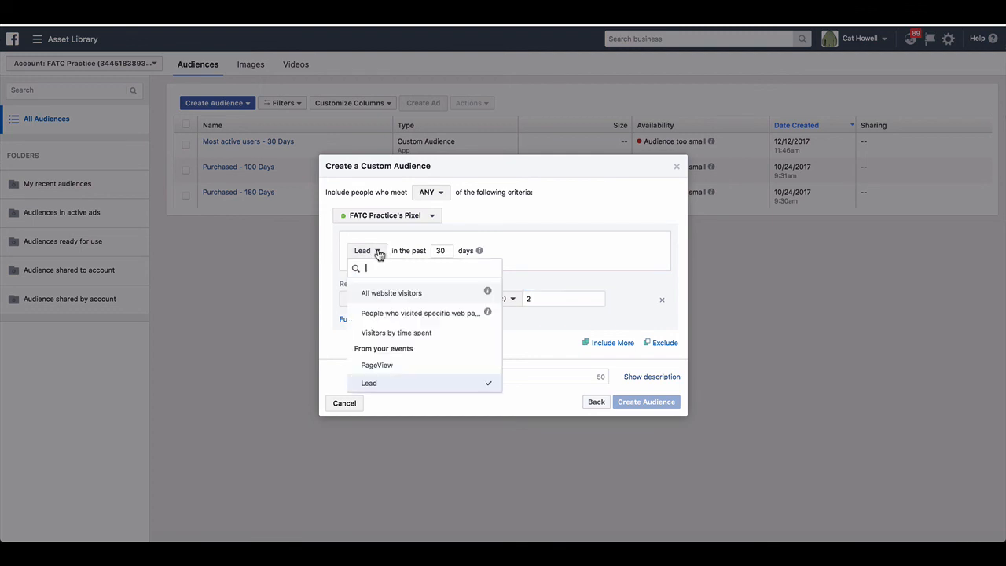
left_click(367, 383)
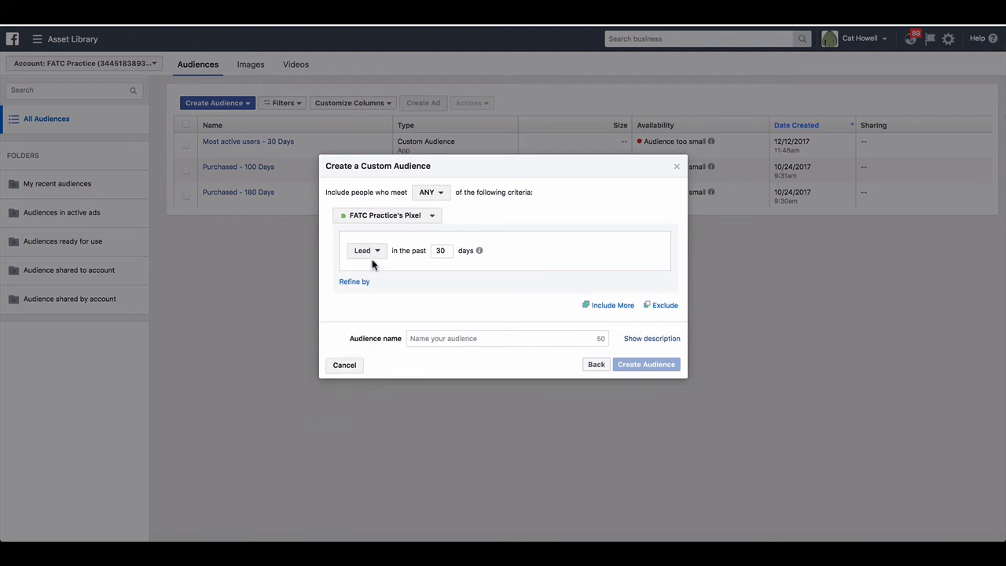
left_click(354, 281)
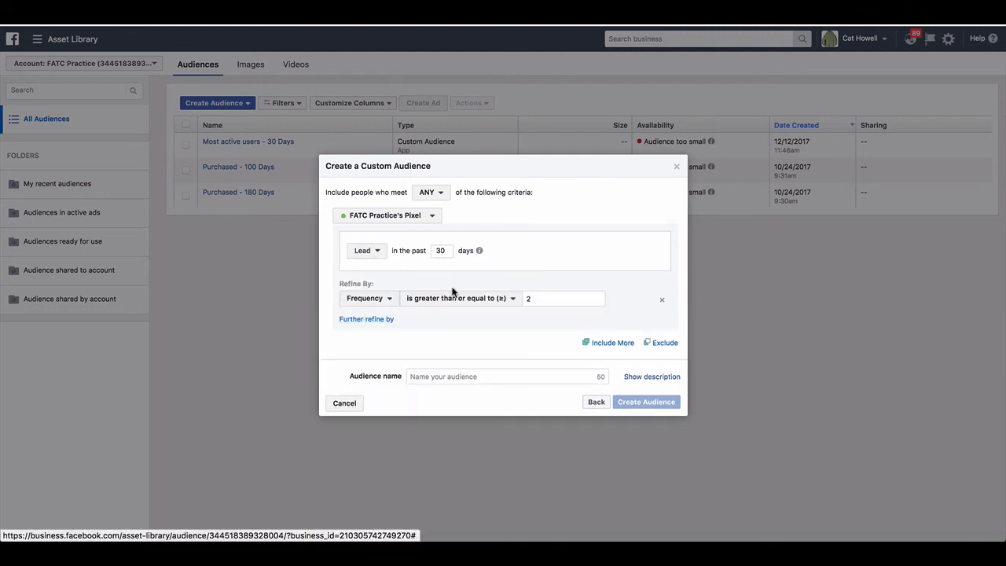
mouse_move(534, 327)
type("180")
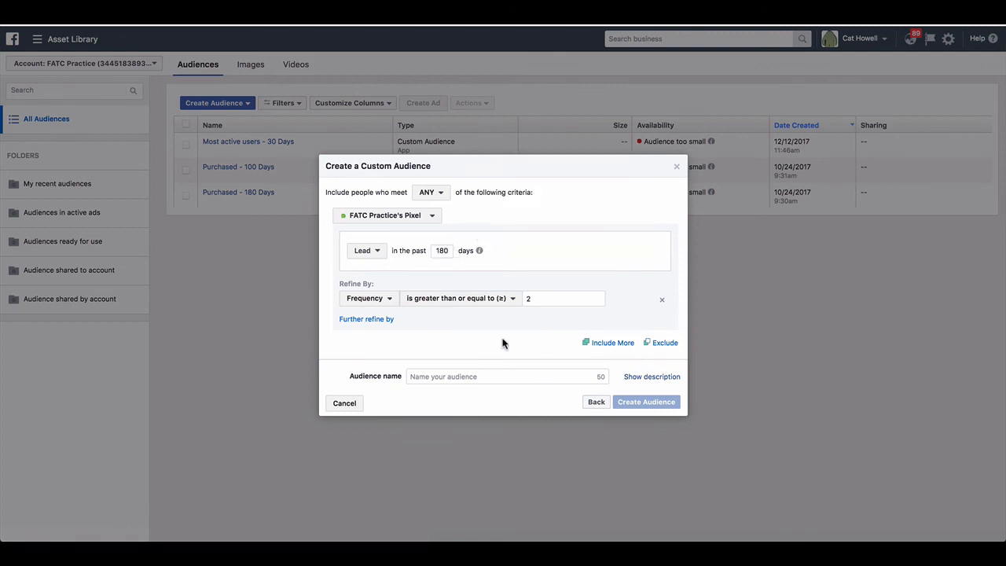
mouse_move(539, 332)
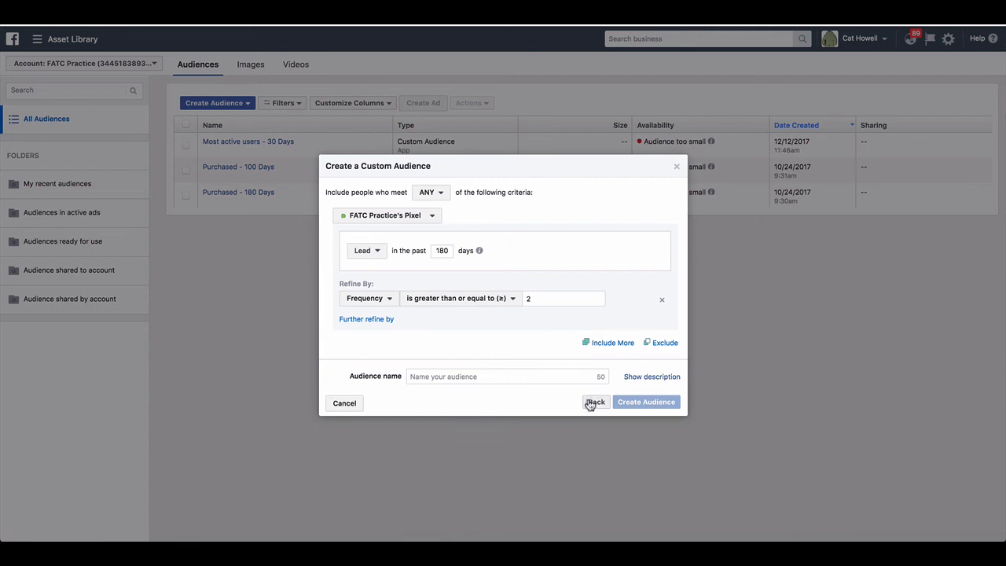
- Go back to the list of five audience source types
left_click(595, 403)
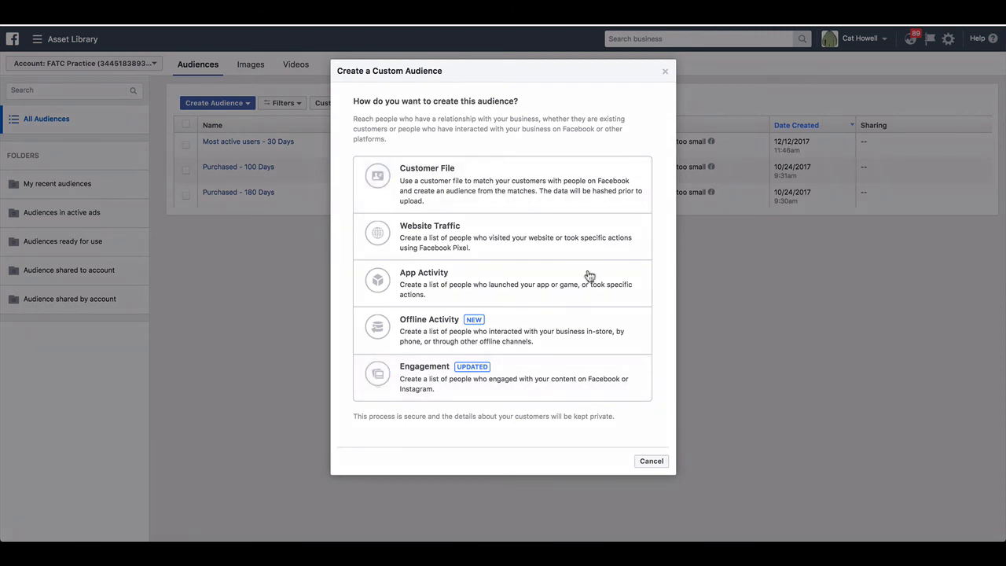
mouse_move(660, 135)
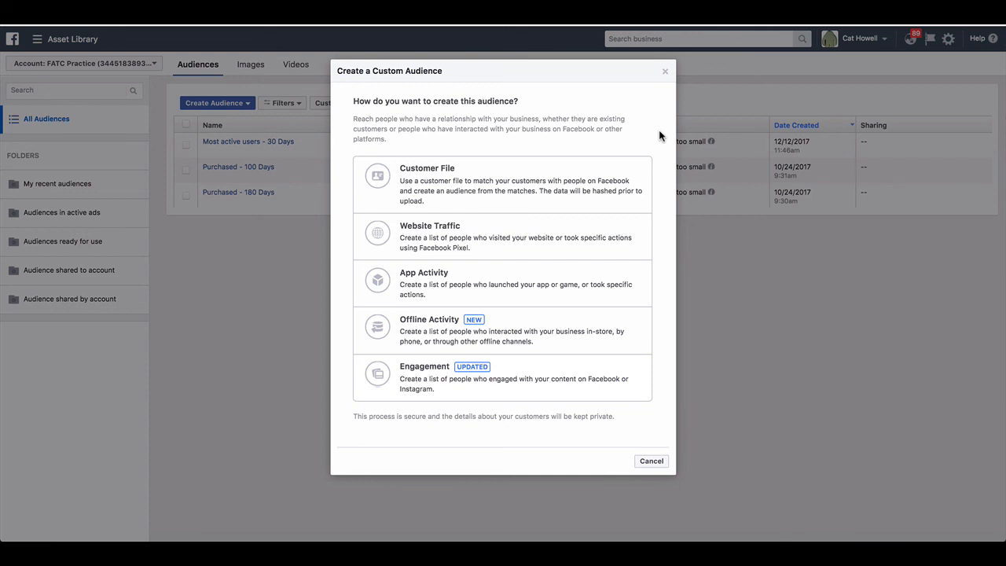
mouse_move(667, 94)
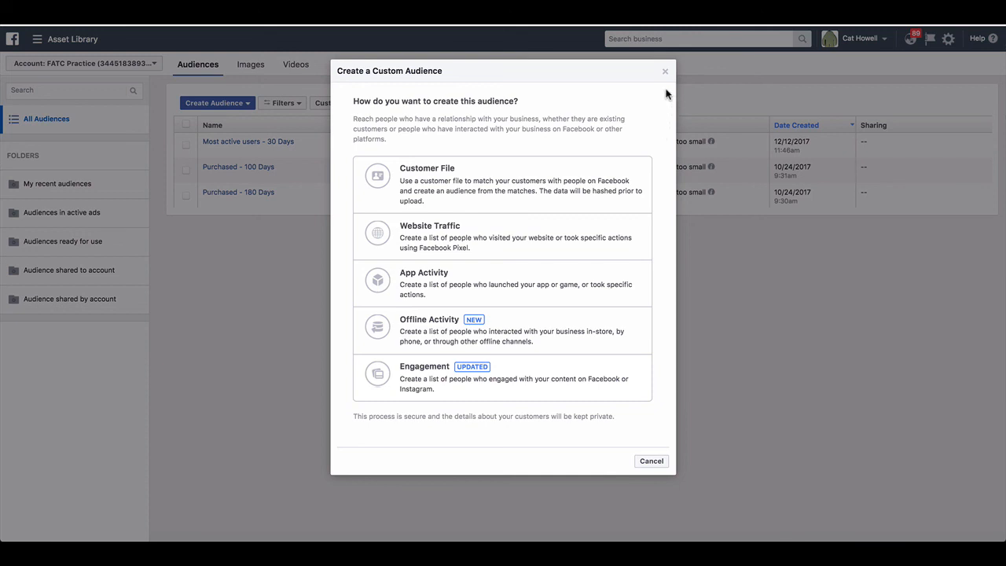